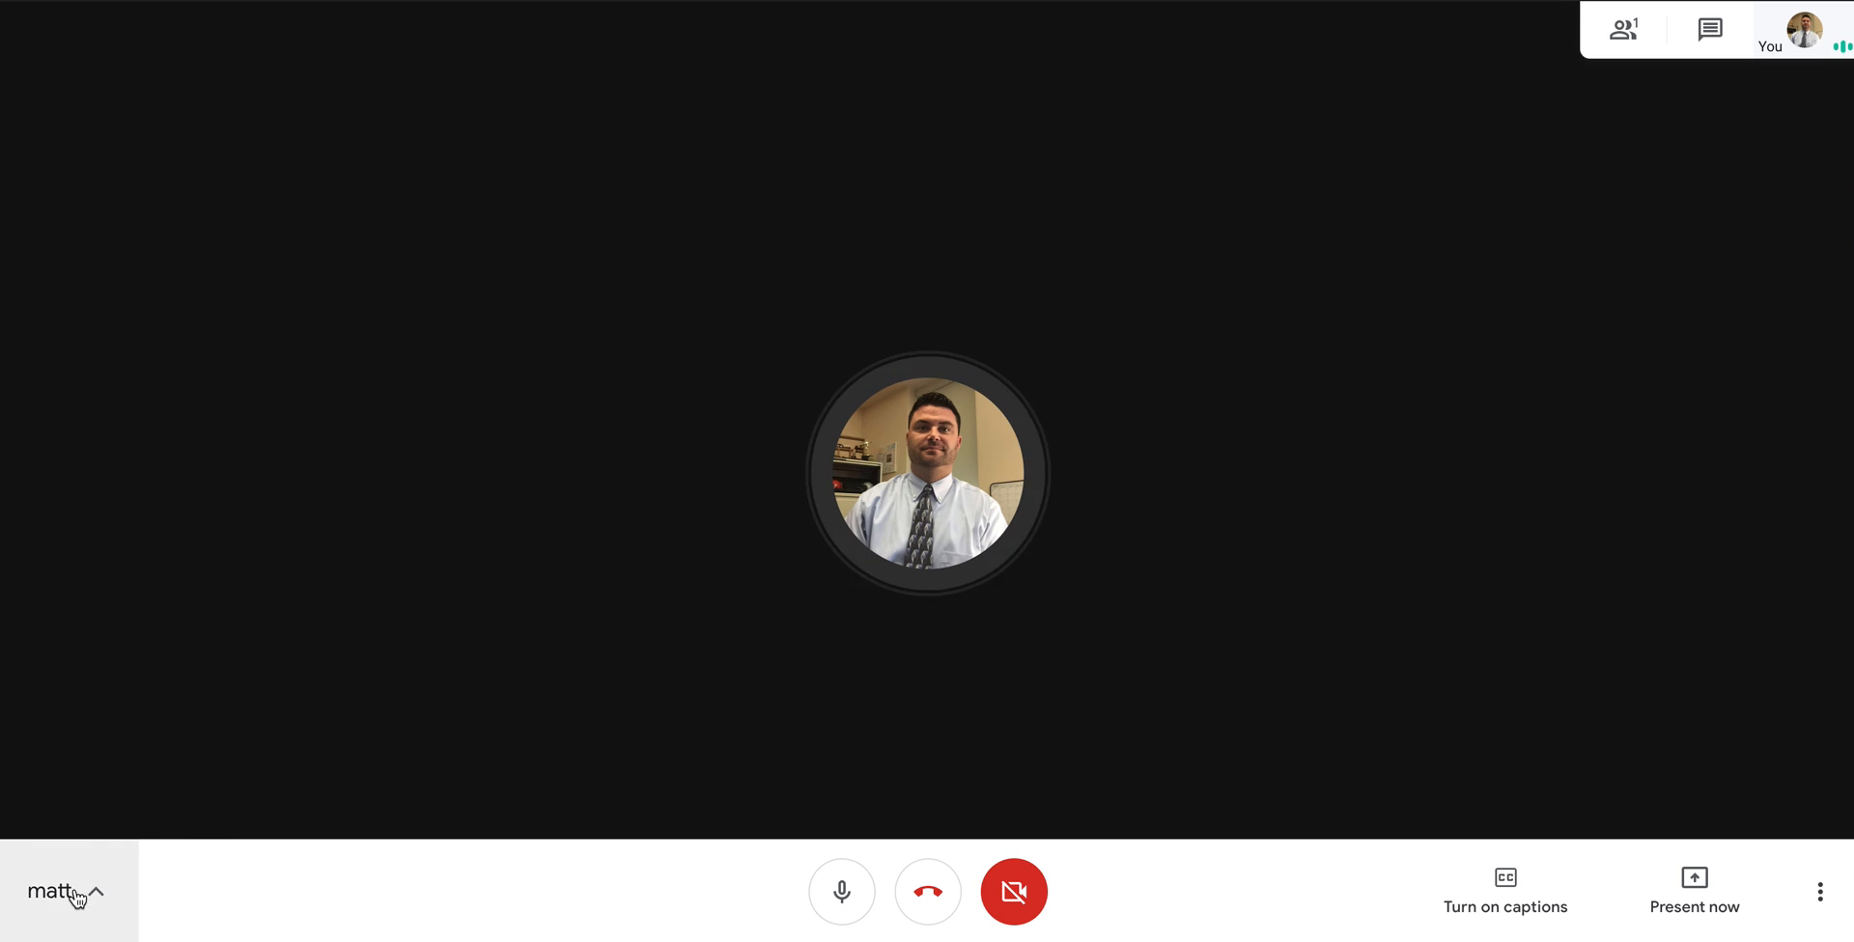
Show the meeting details and joining info, then mute the microphone
click(66, 892)
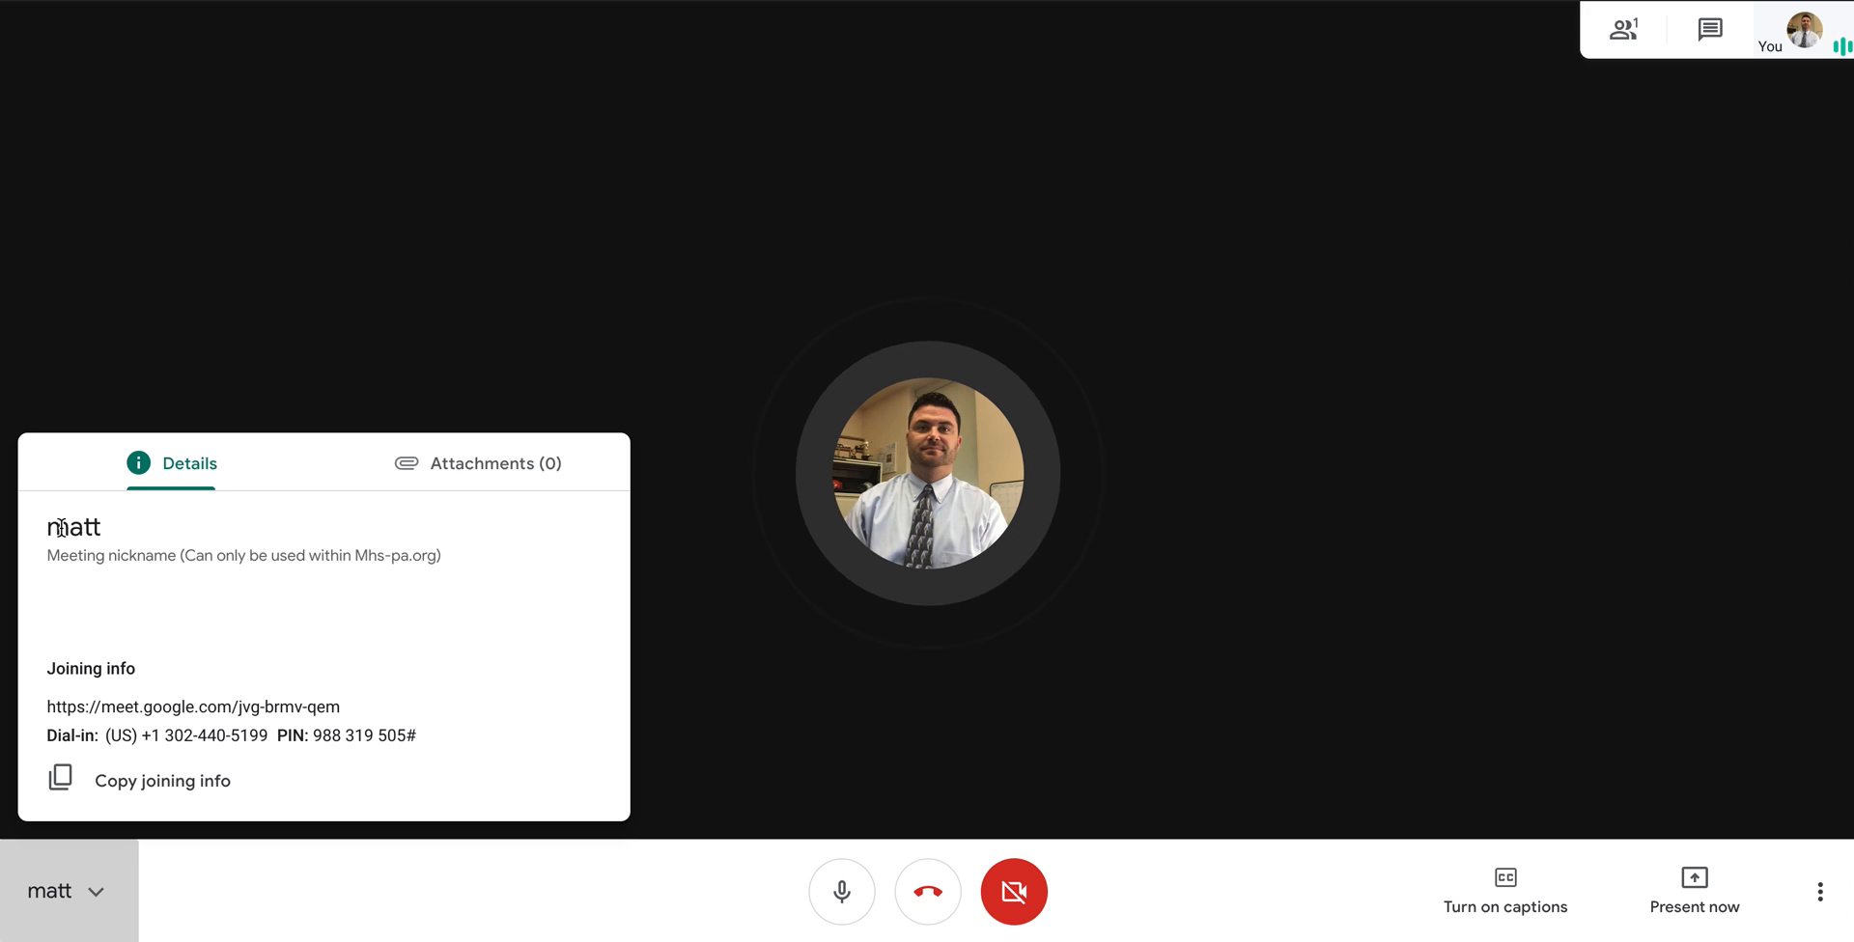
mouse_move(168, 732)
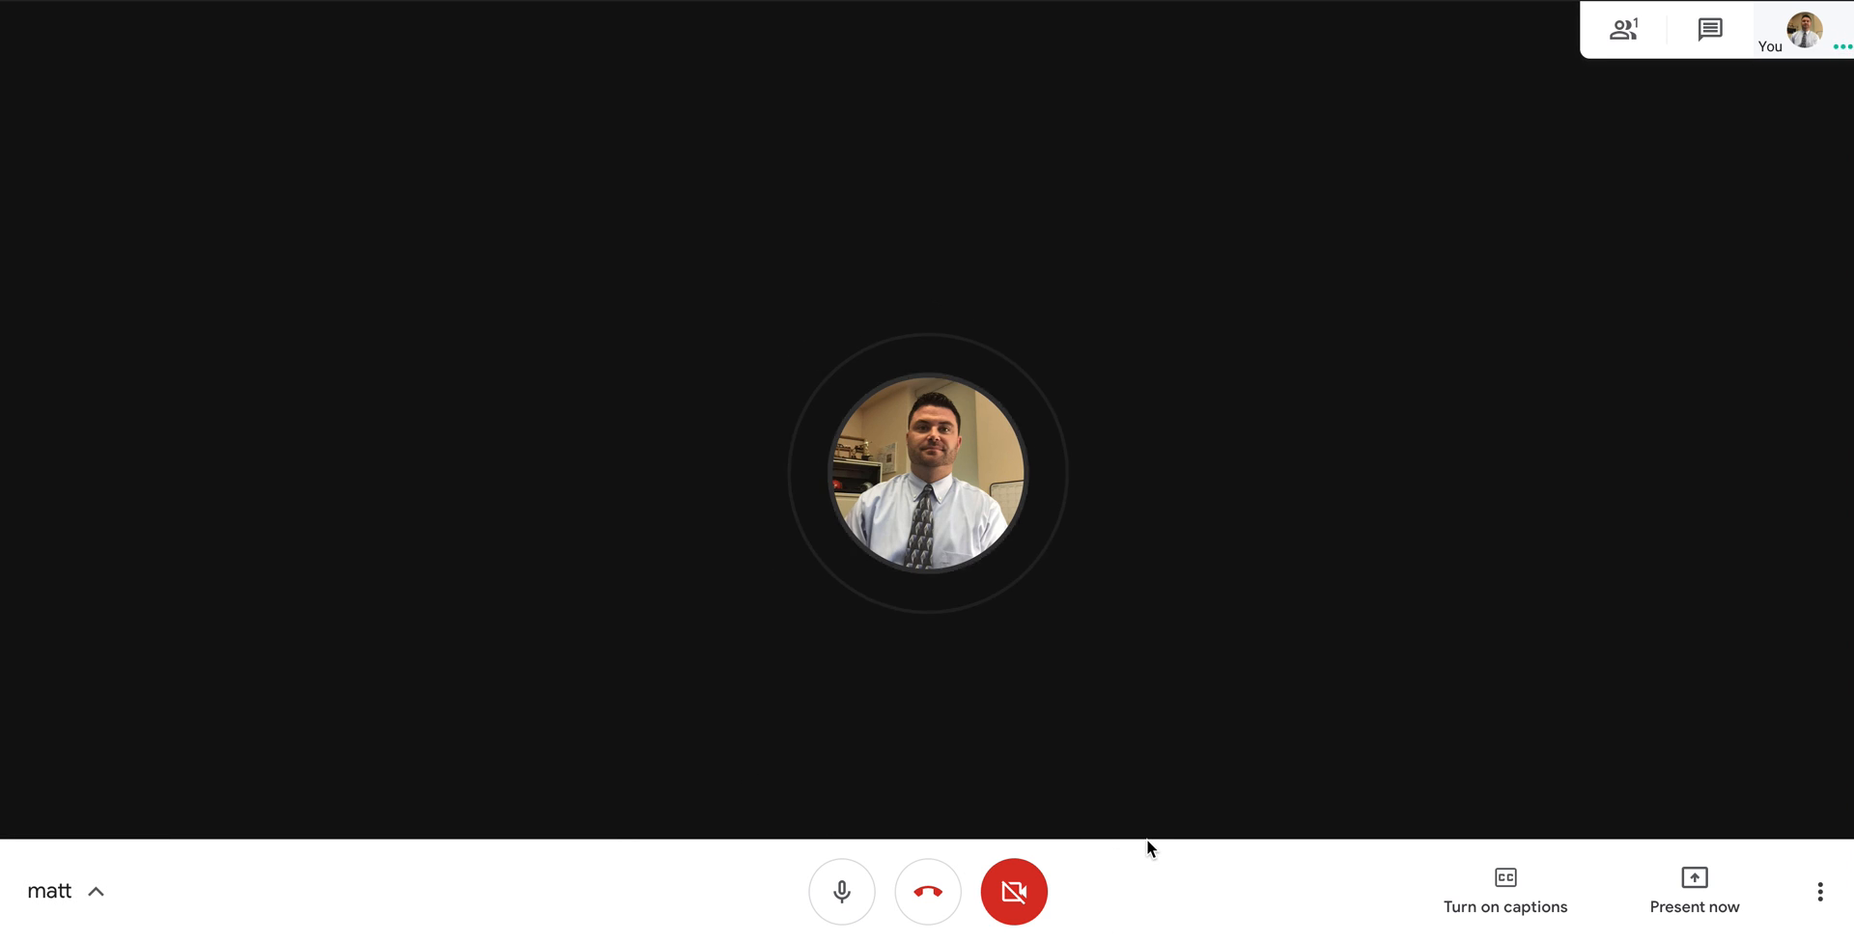
mouse_move(823, 805)
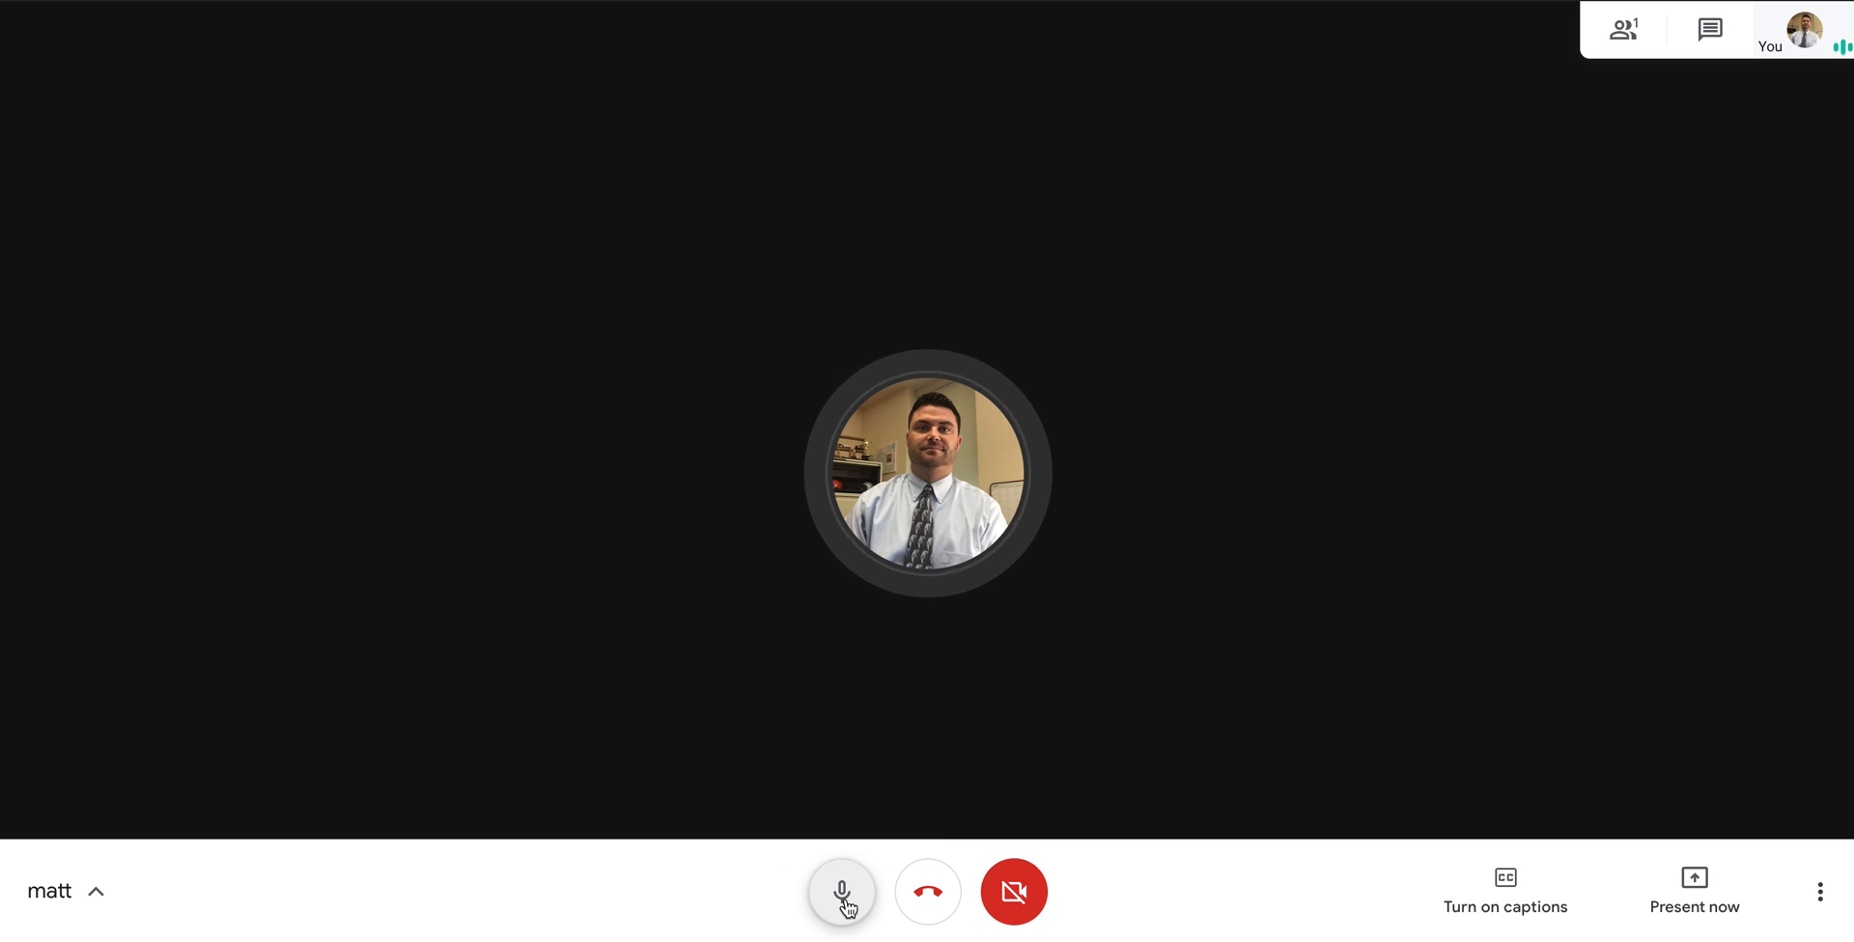
click(842, 892)
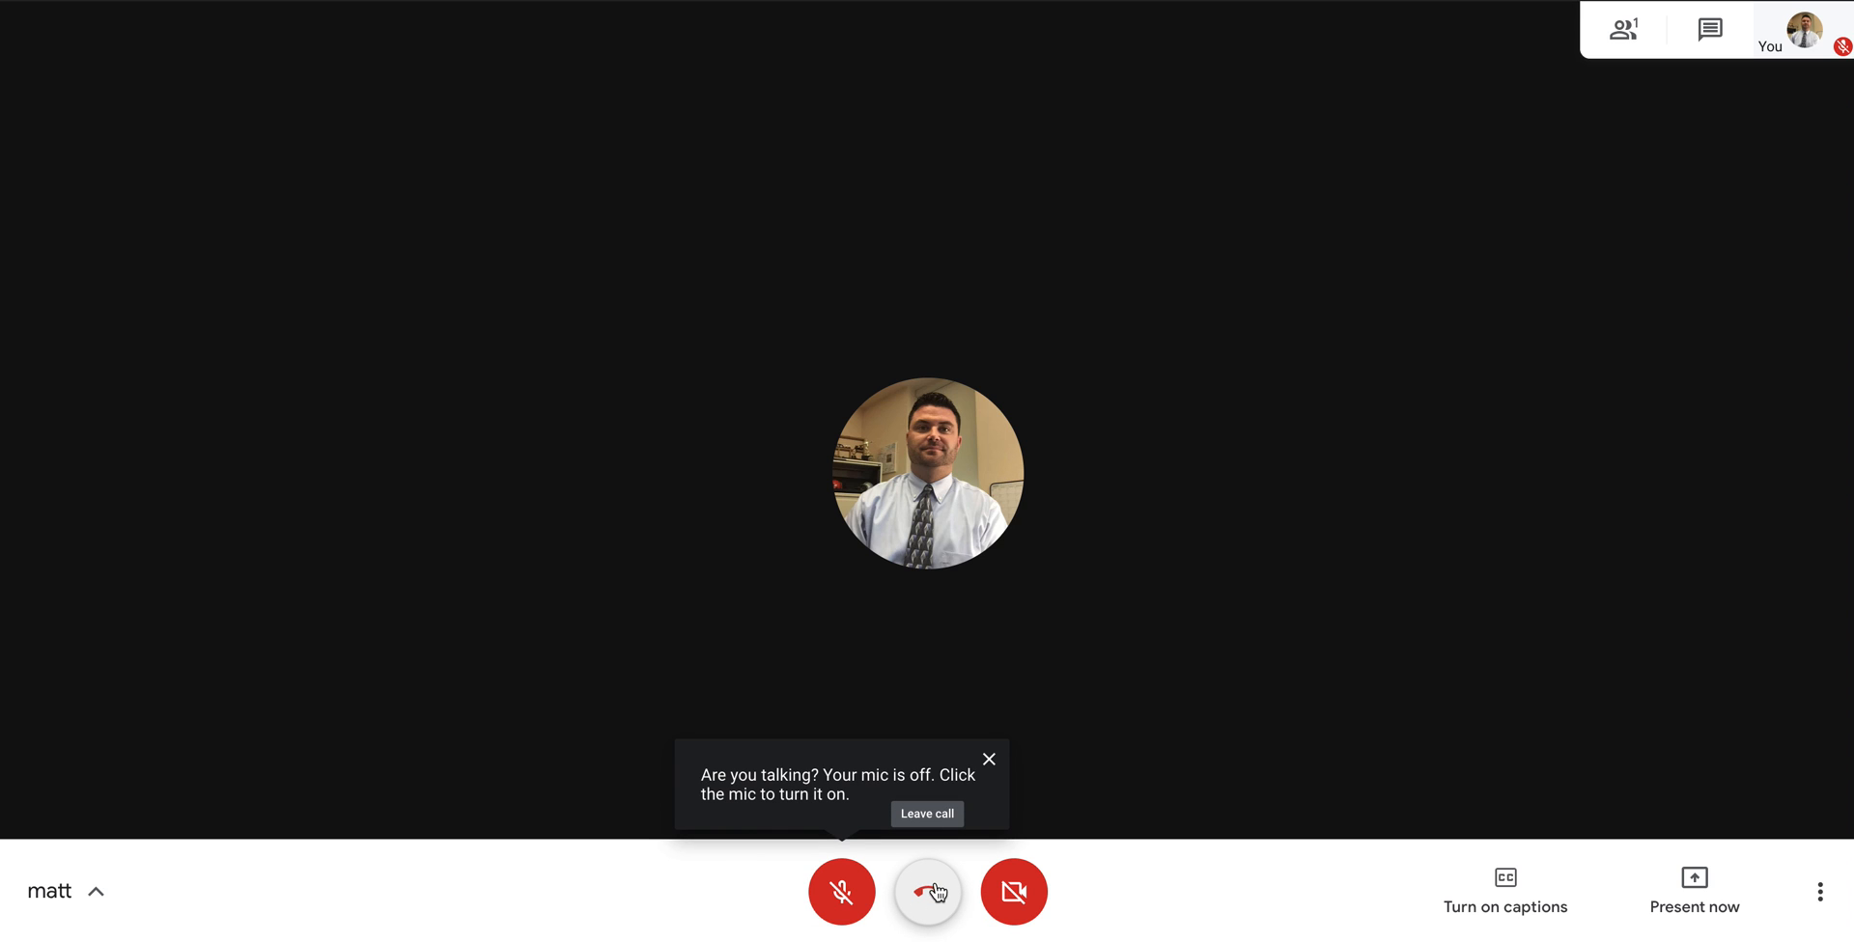
mouse_move(1012, 892)
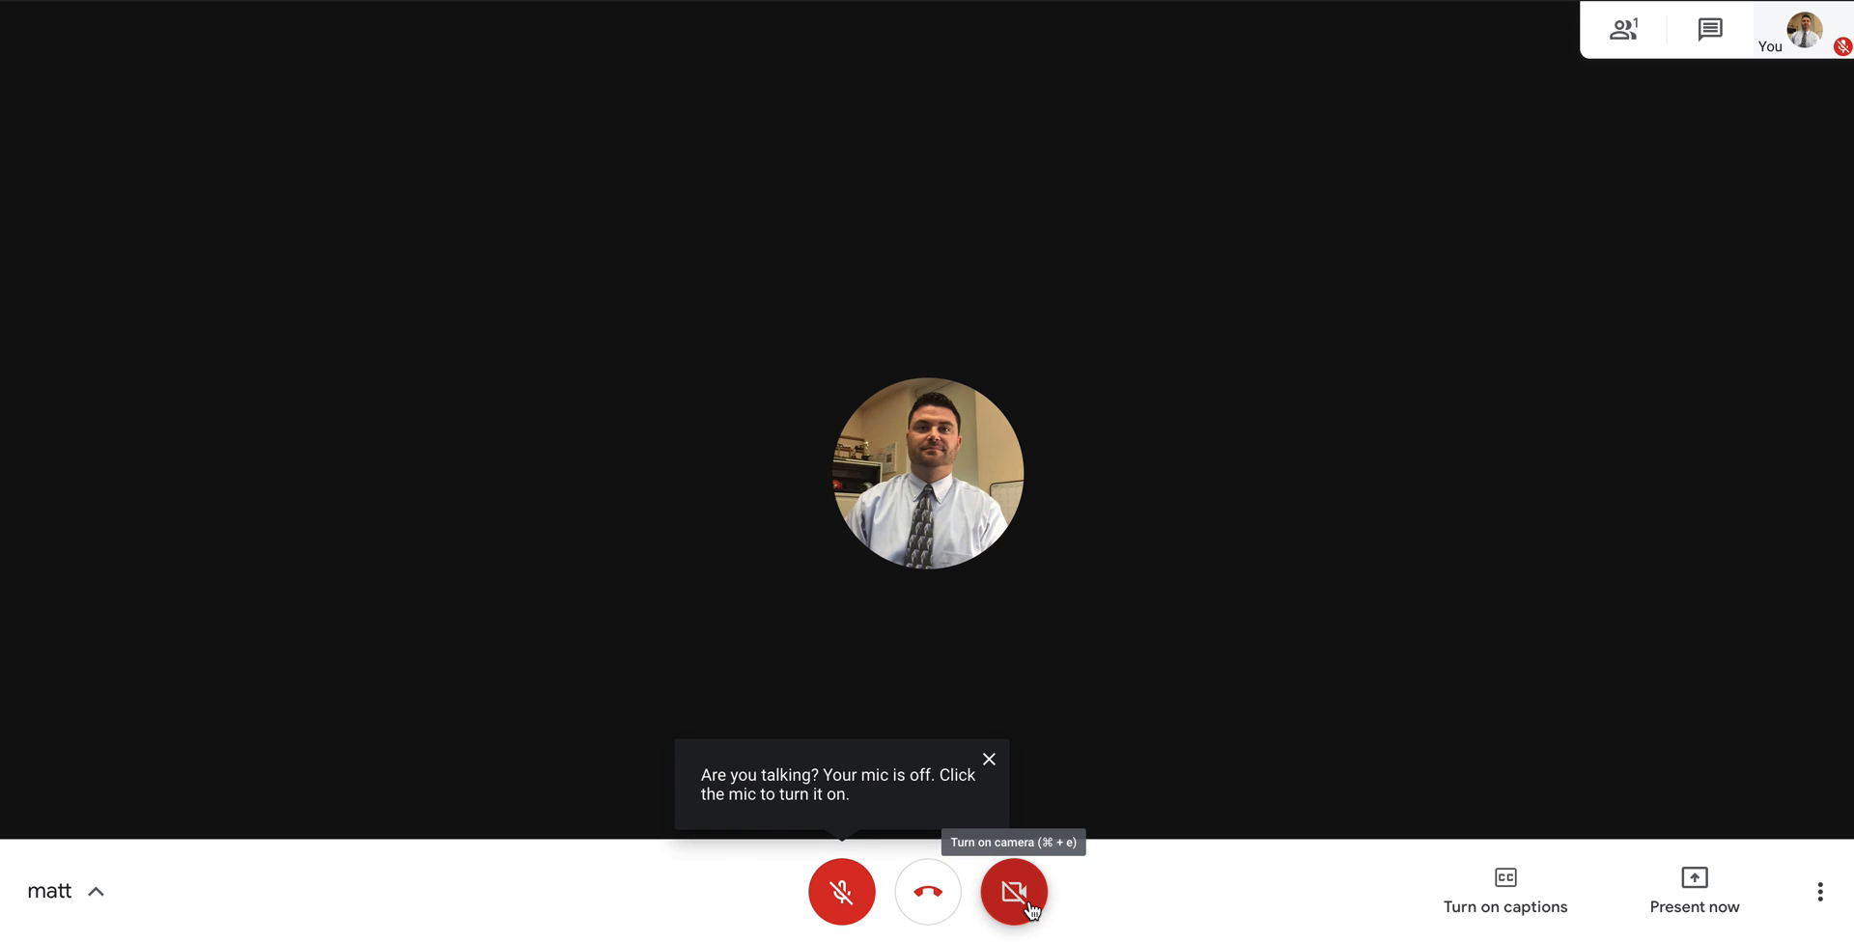
click(1014, 892)
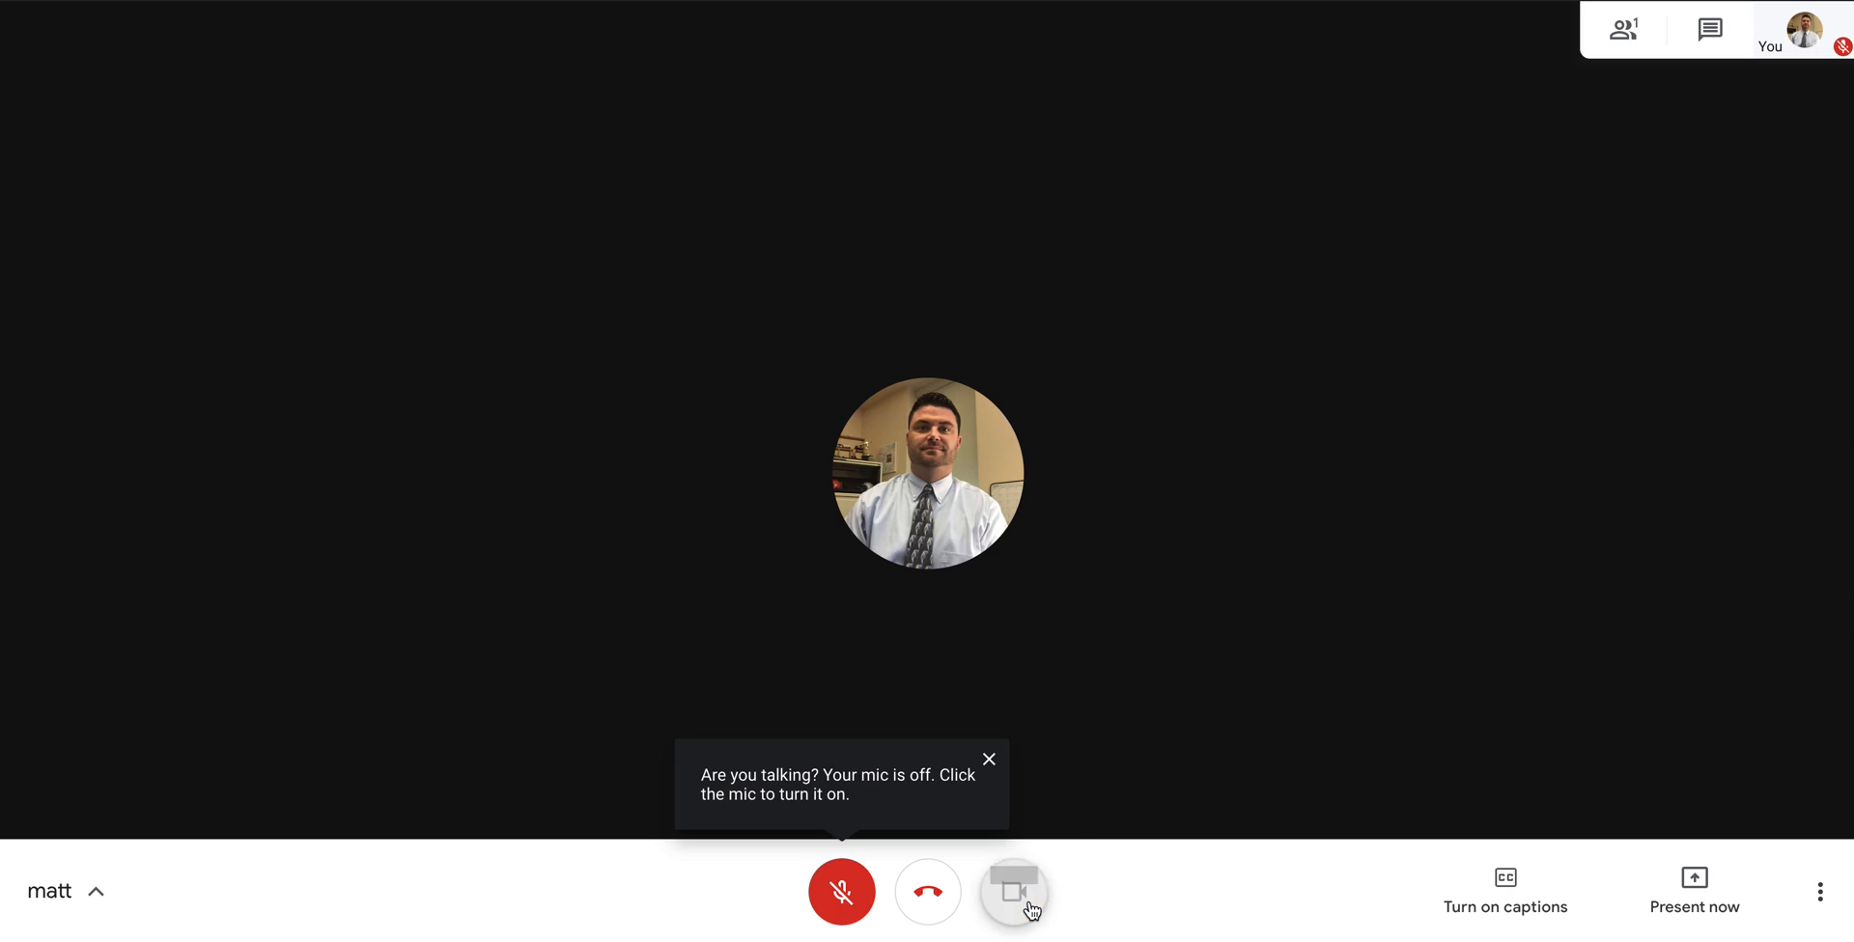
click(1012, 892)
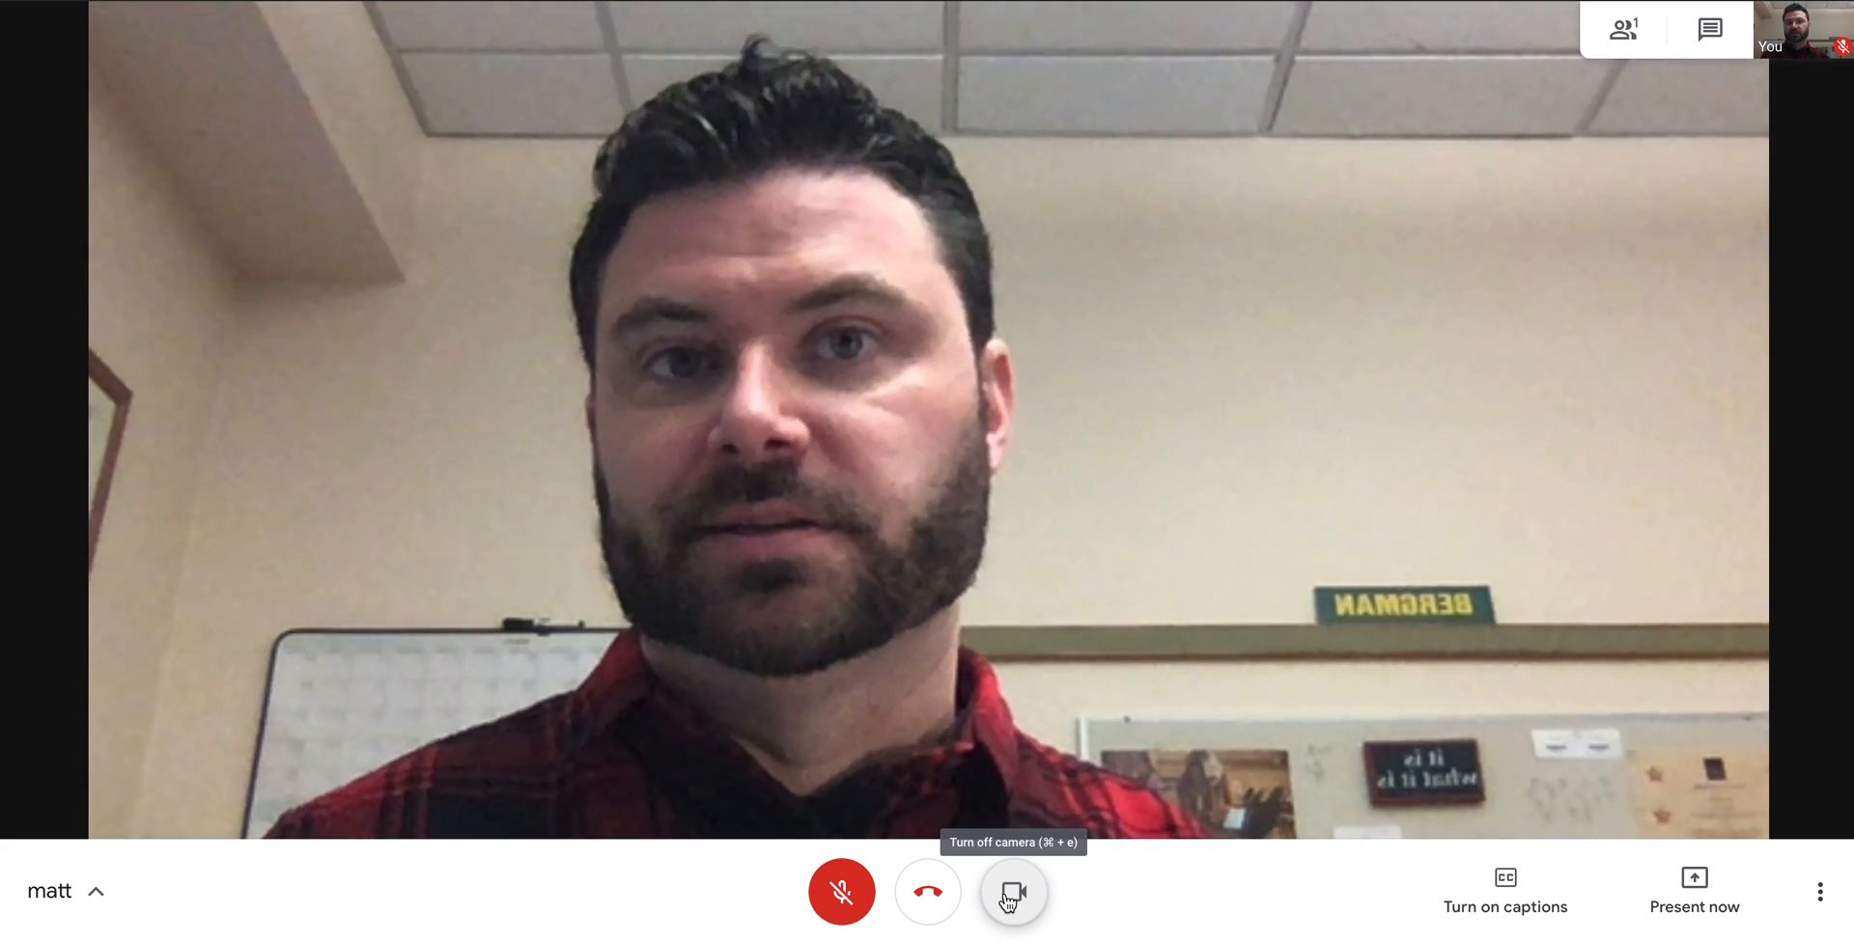
click(1012, 892)
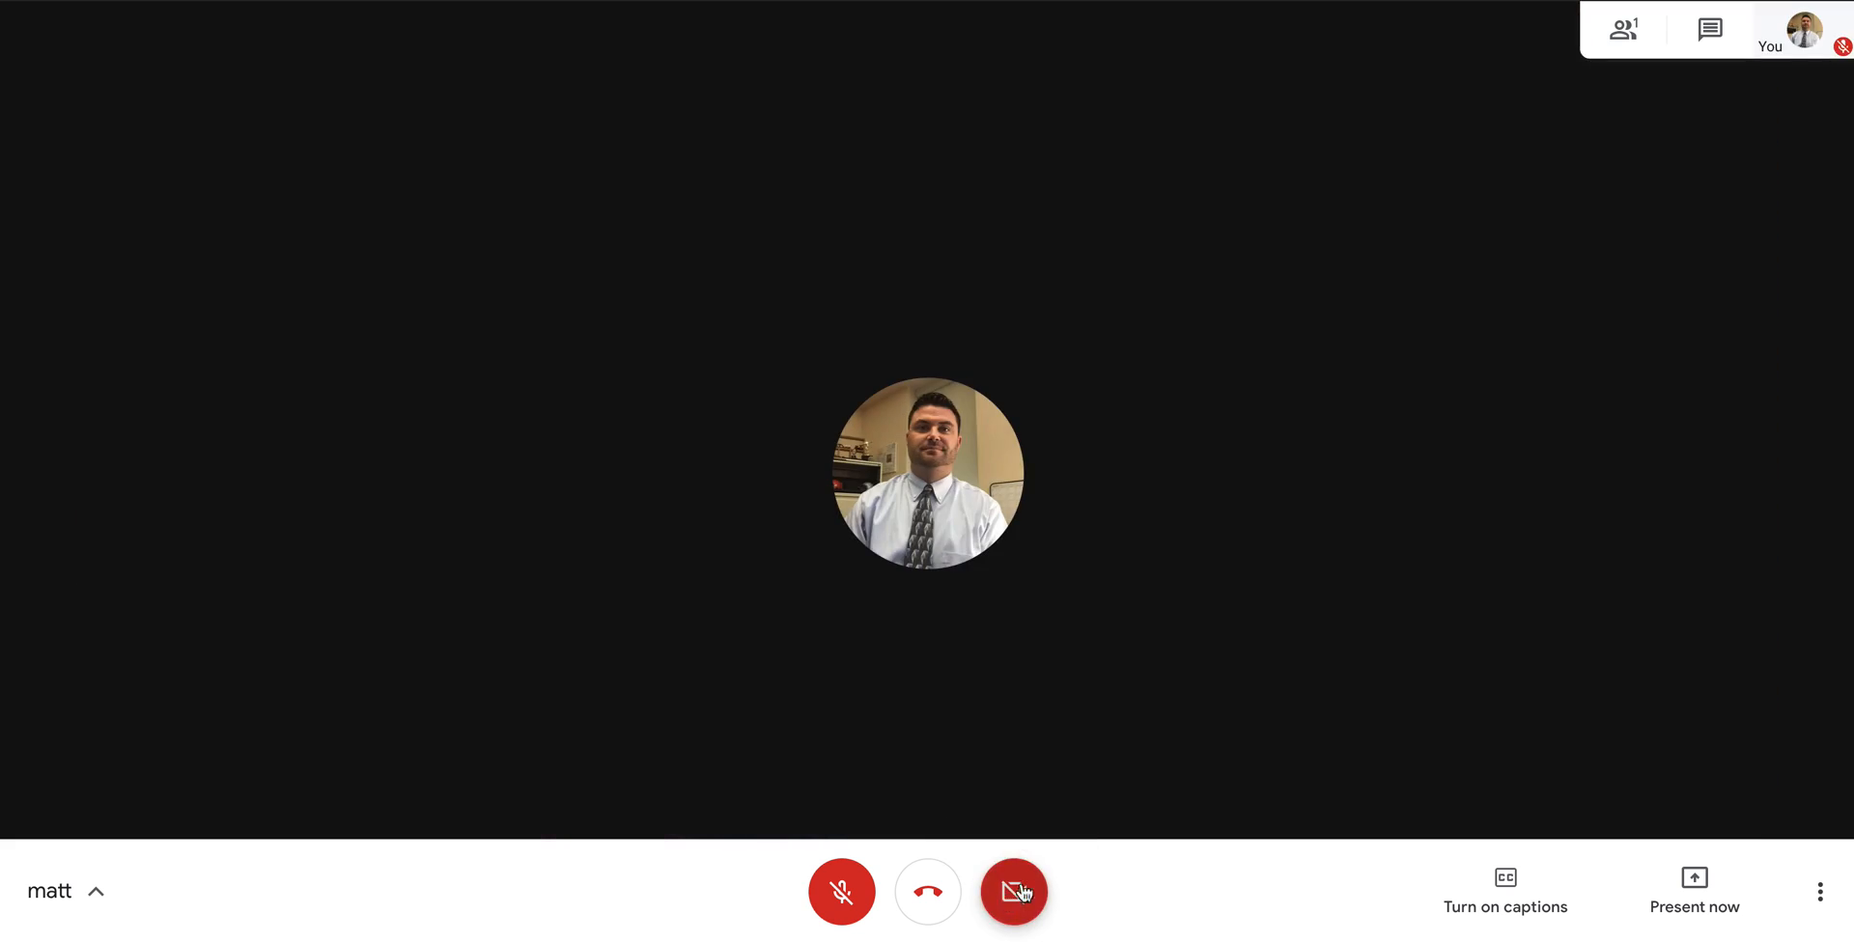
click(1014, 890)
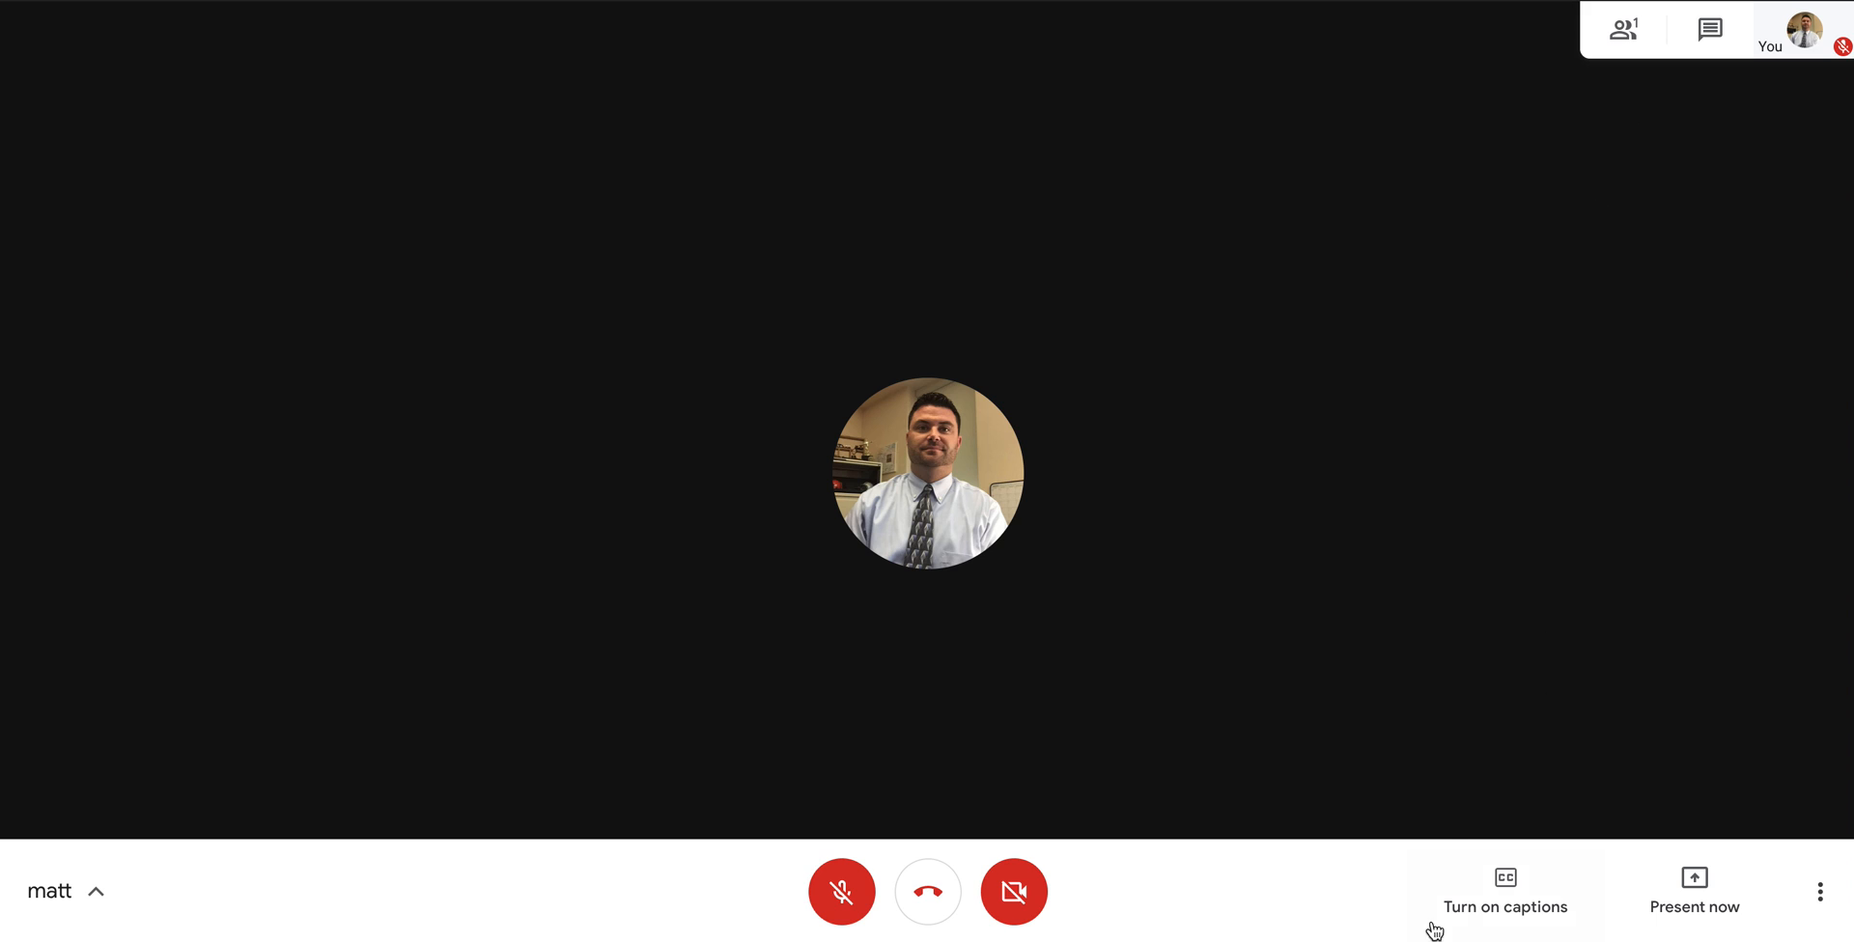
mouse_move(1331, 898)
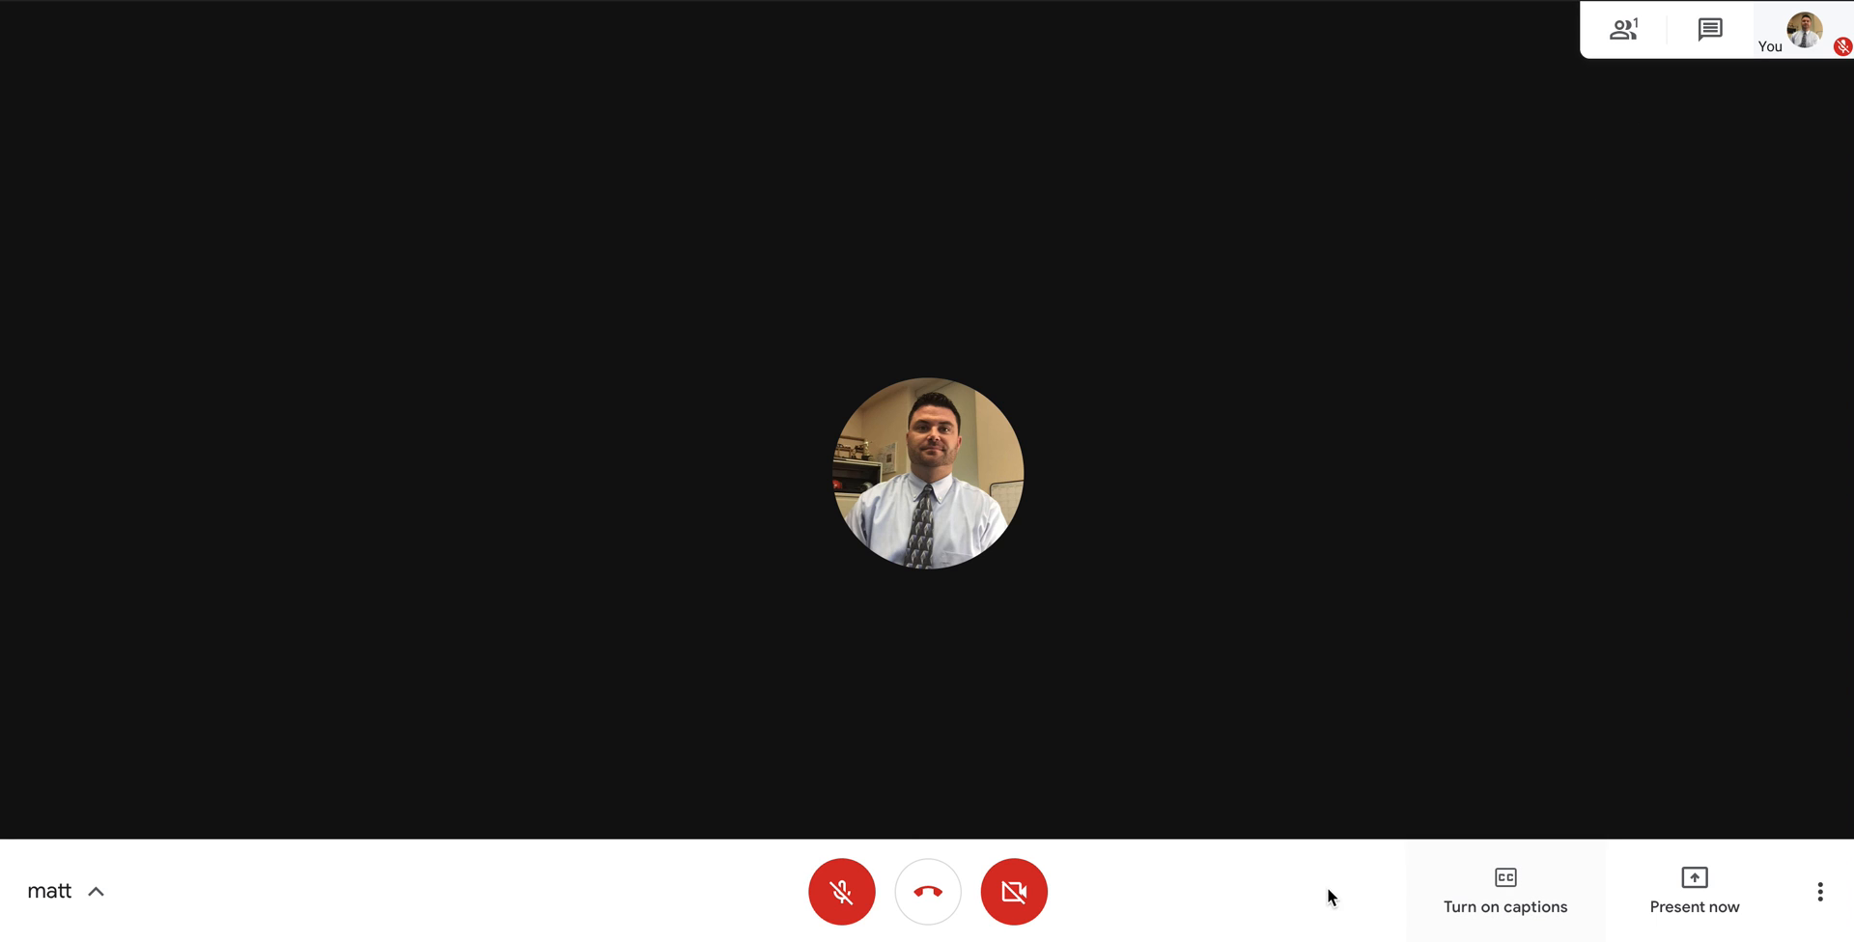
Unmute the mic, show live captions while speaking, then turn captions off again
click(840, 892)
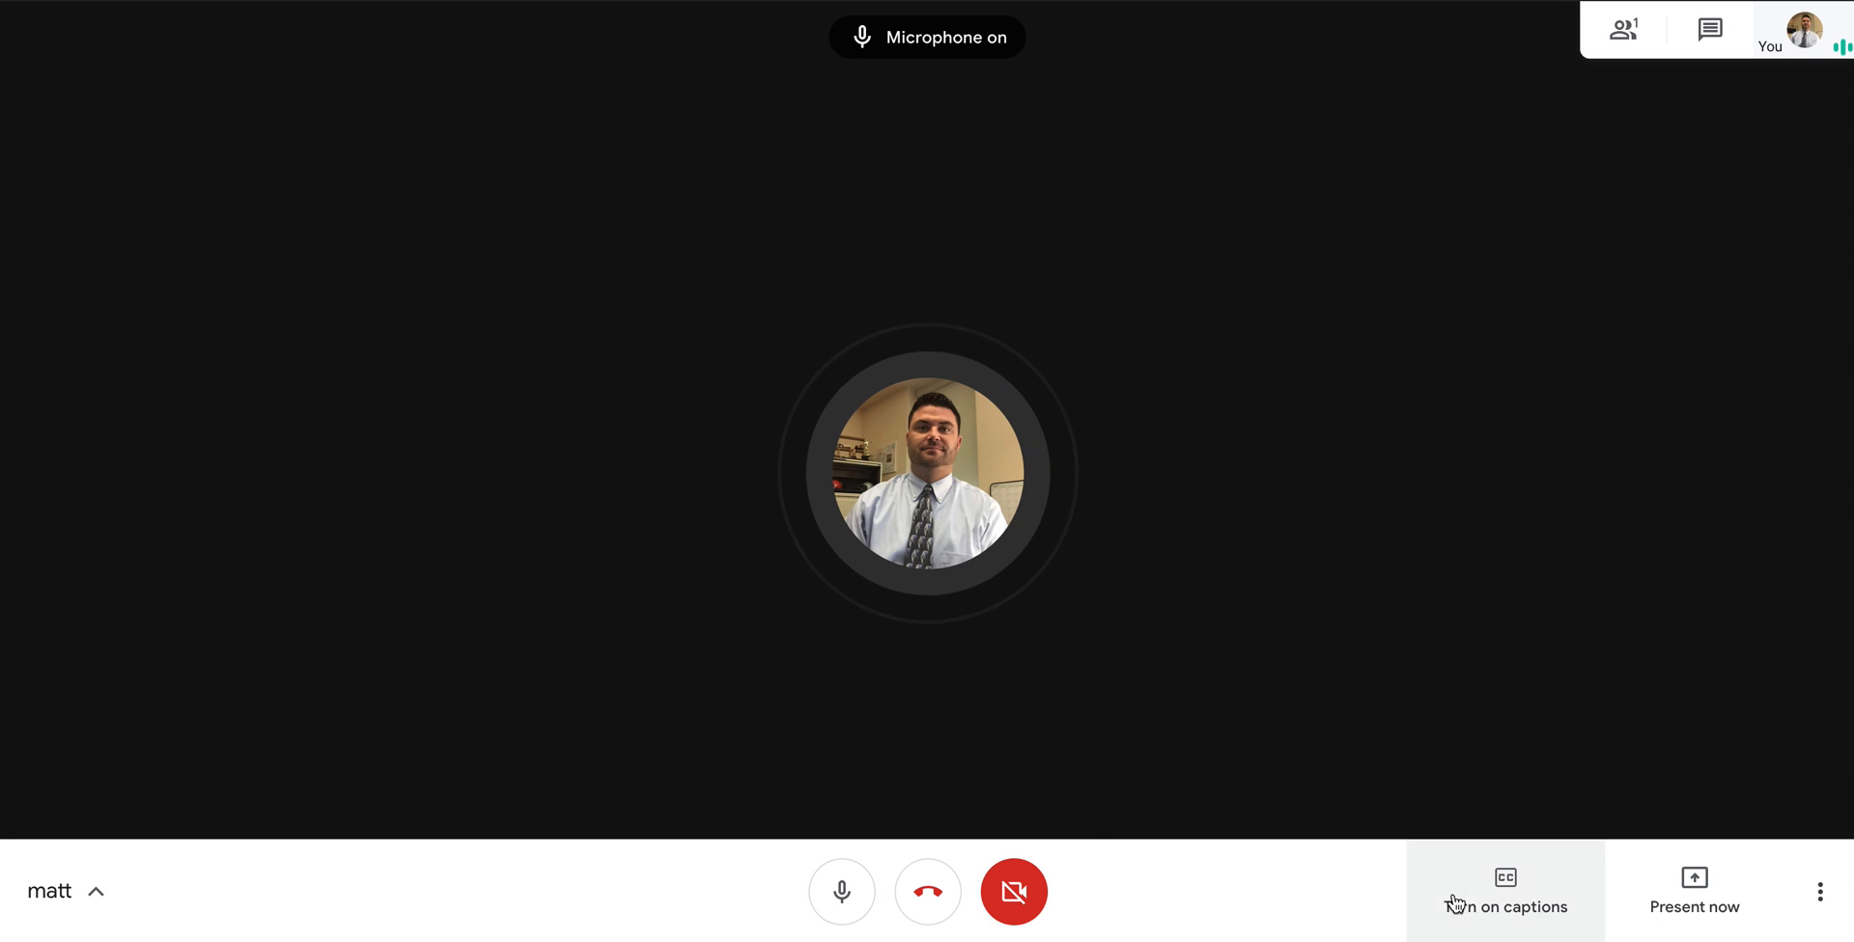
click(1504, 890)
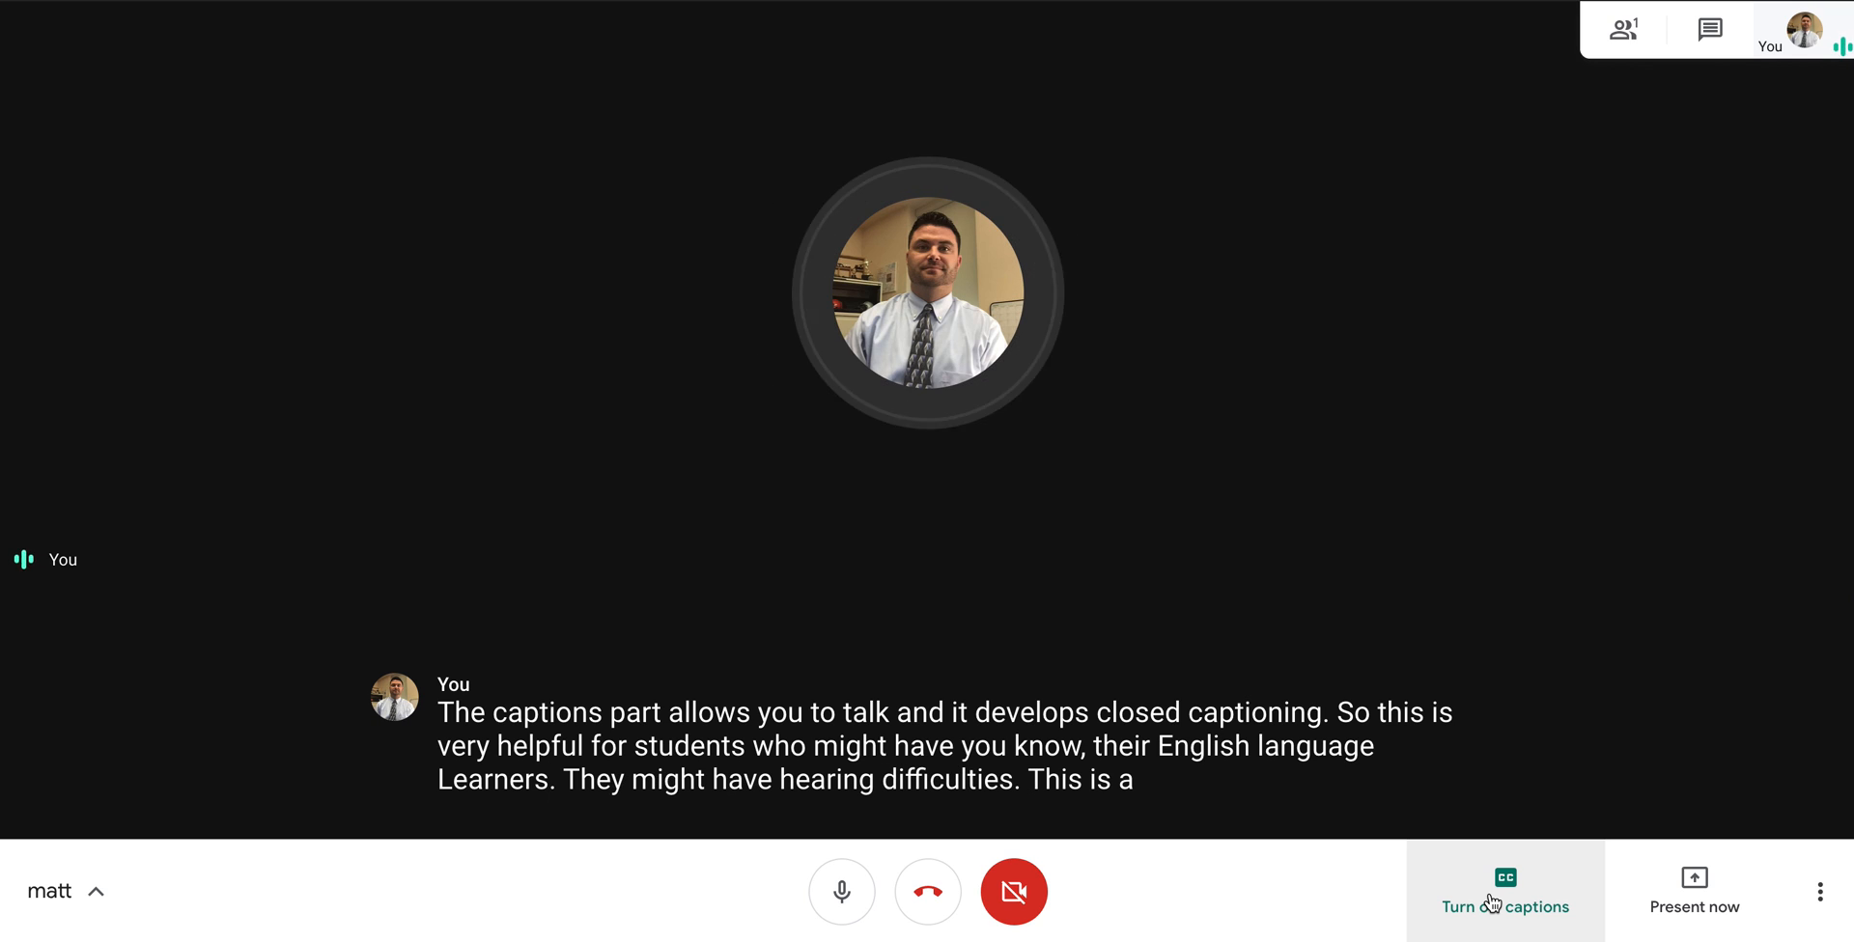
click(1504, 890)
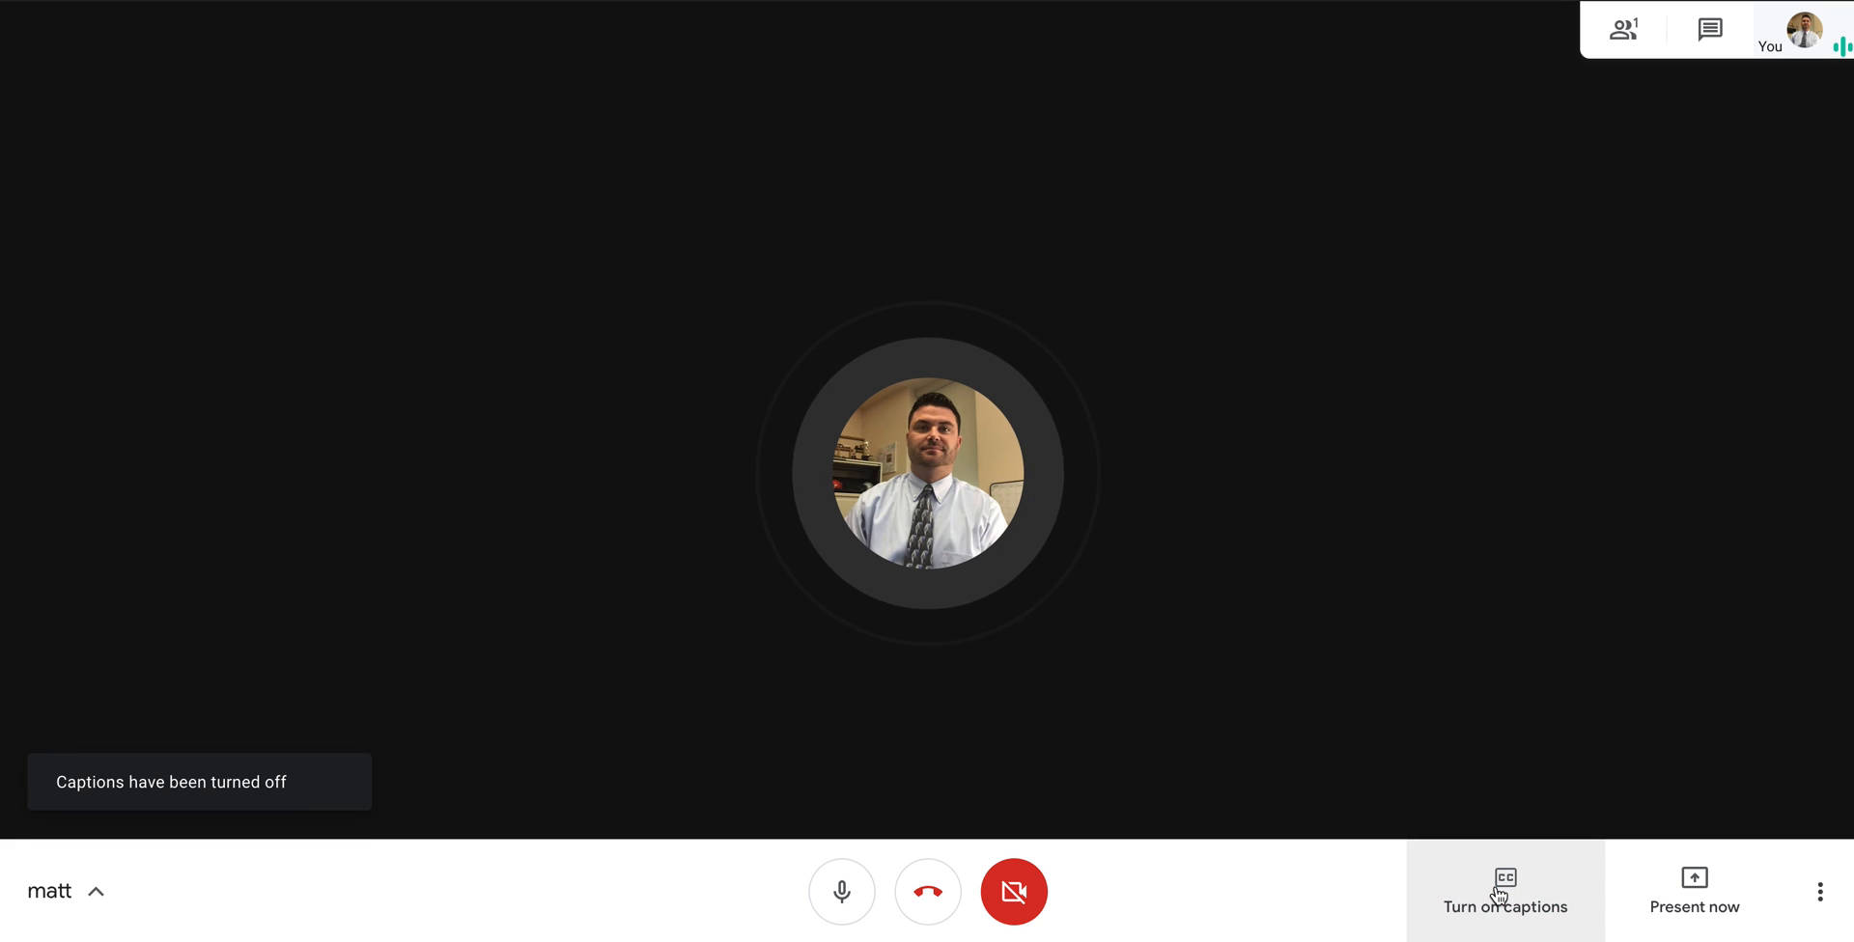
click(1694, 890)
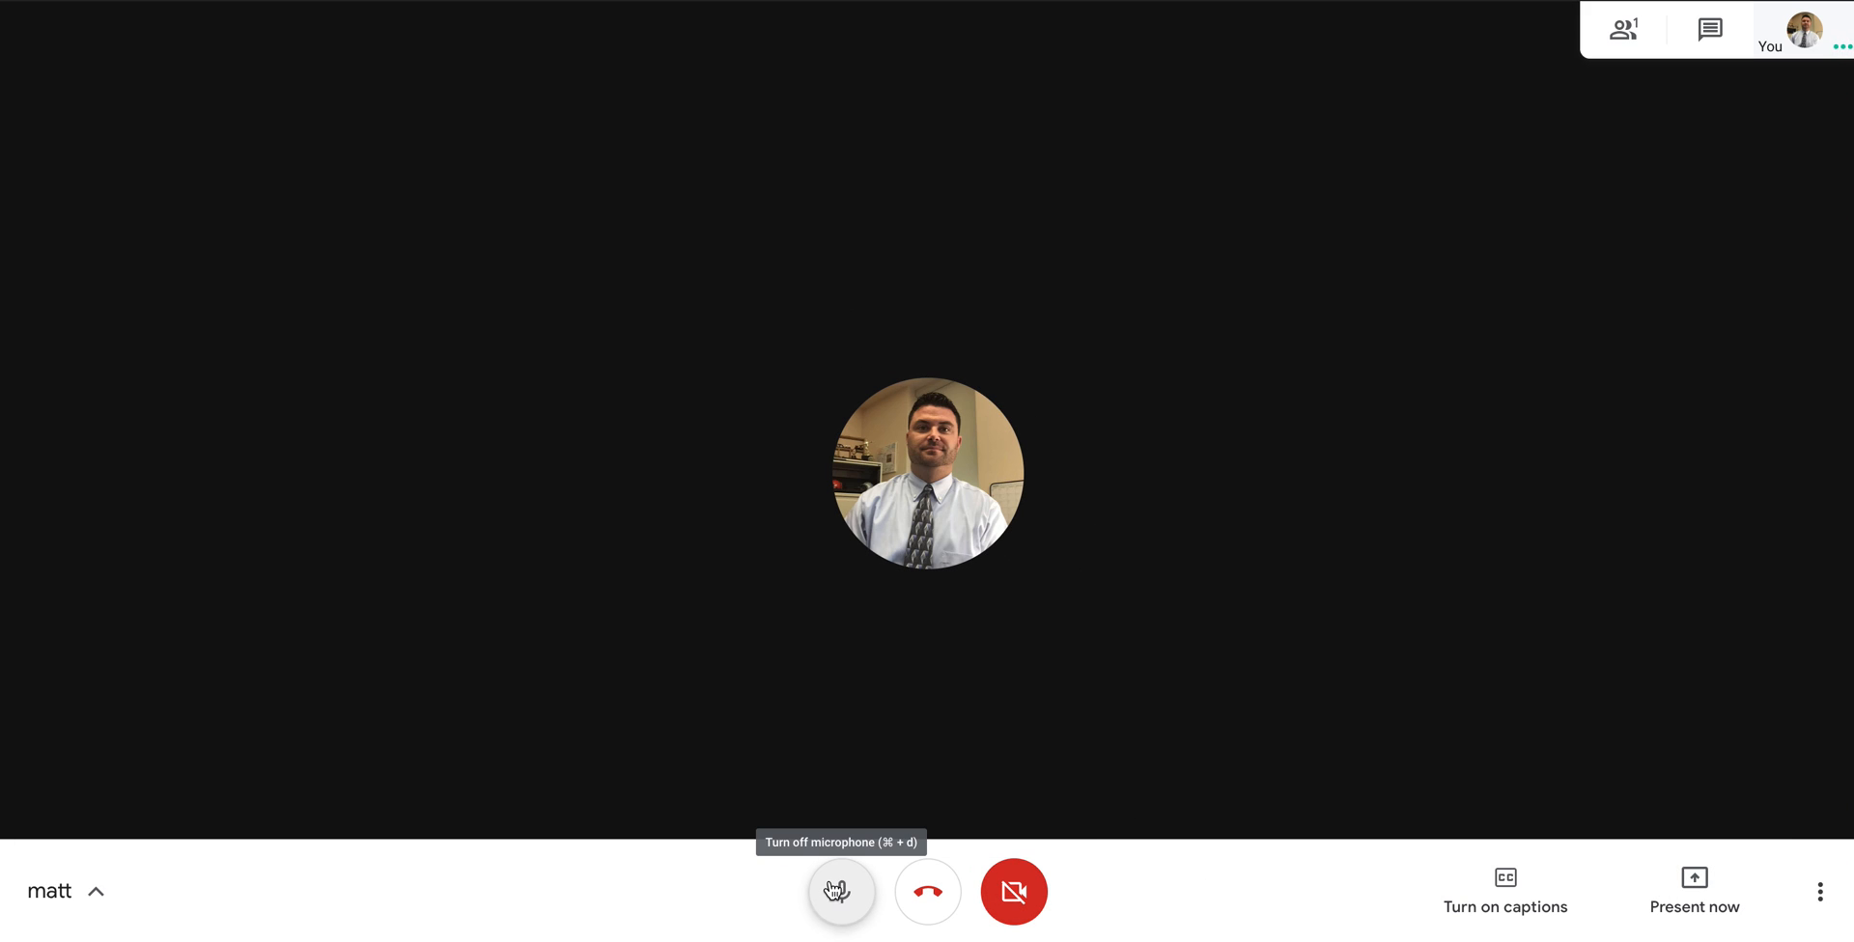
Mute the microphone again so both mic and camera are off
click(1693, 891)
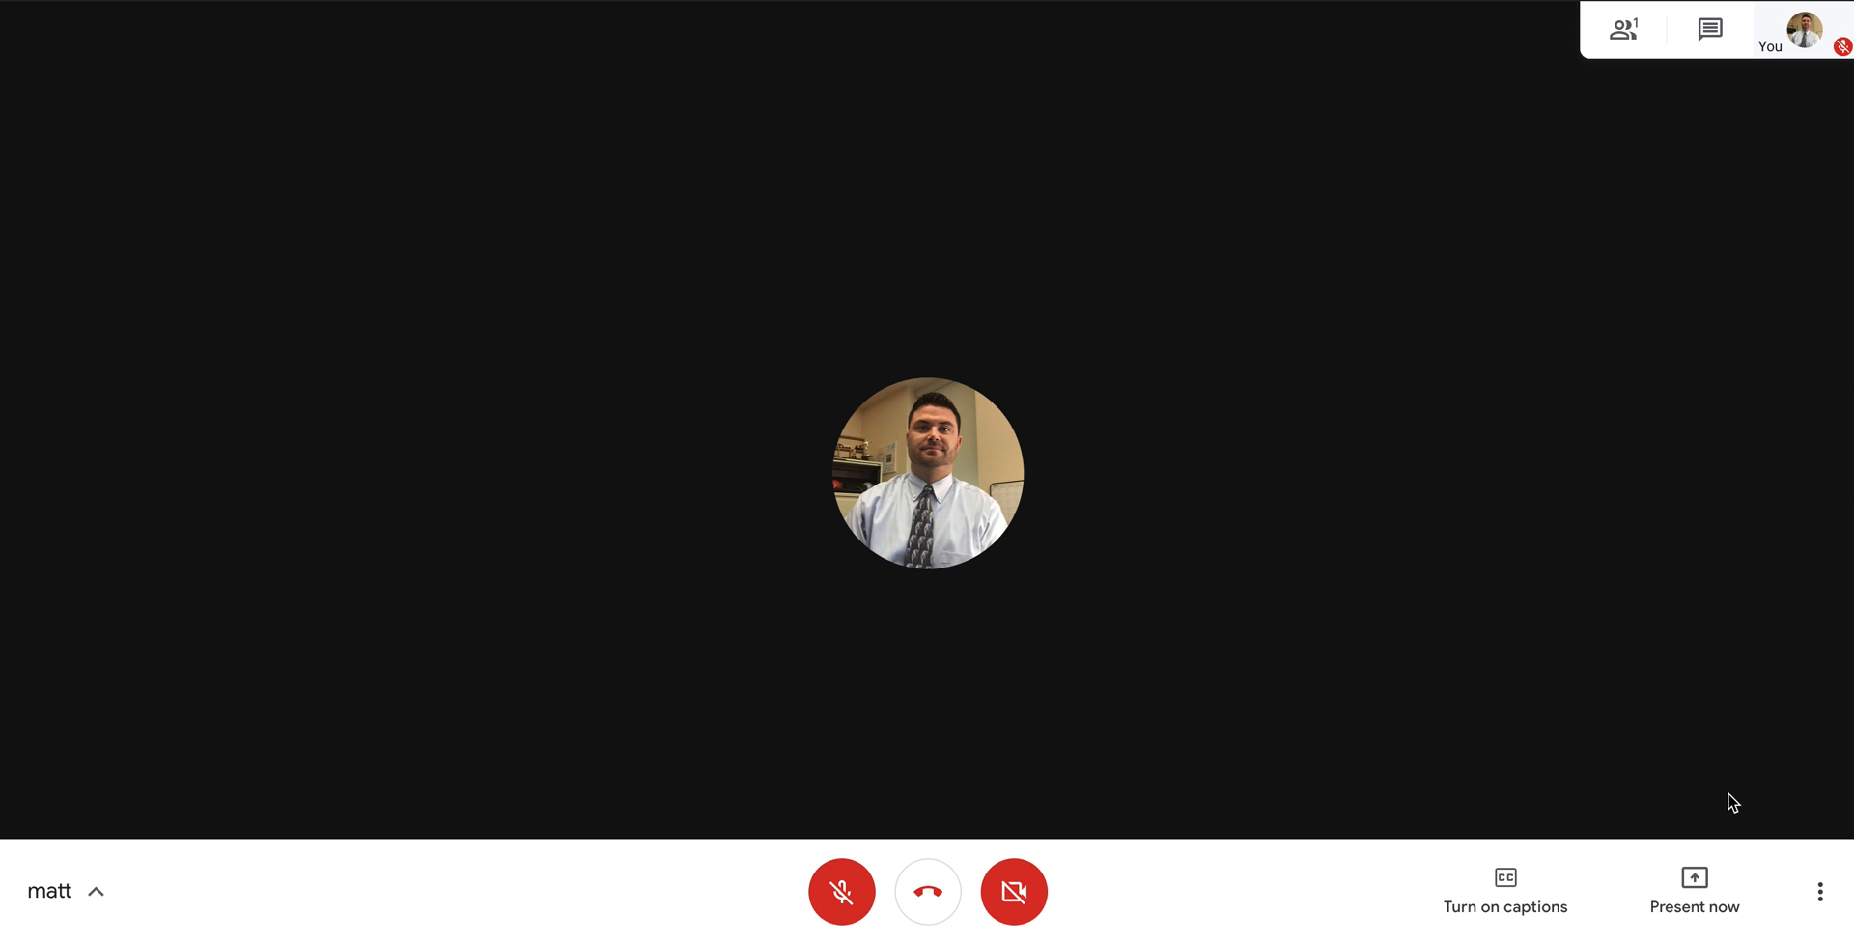
mouse_move(1821, 893)
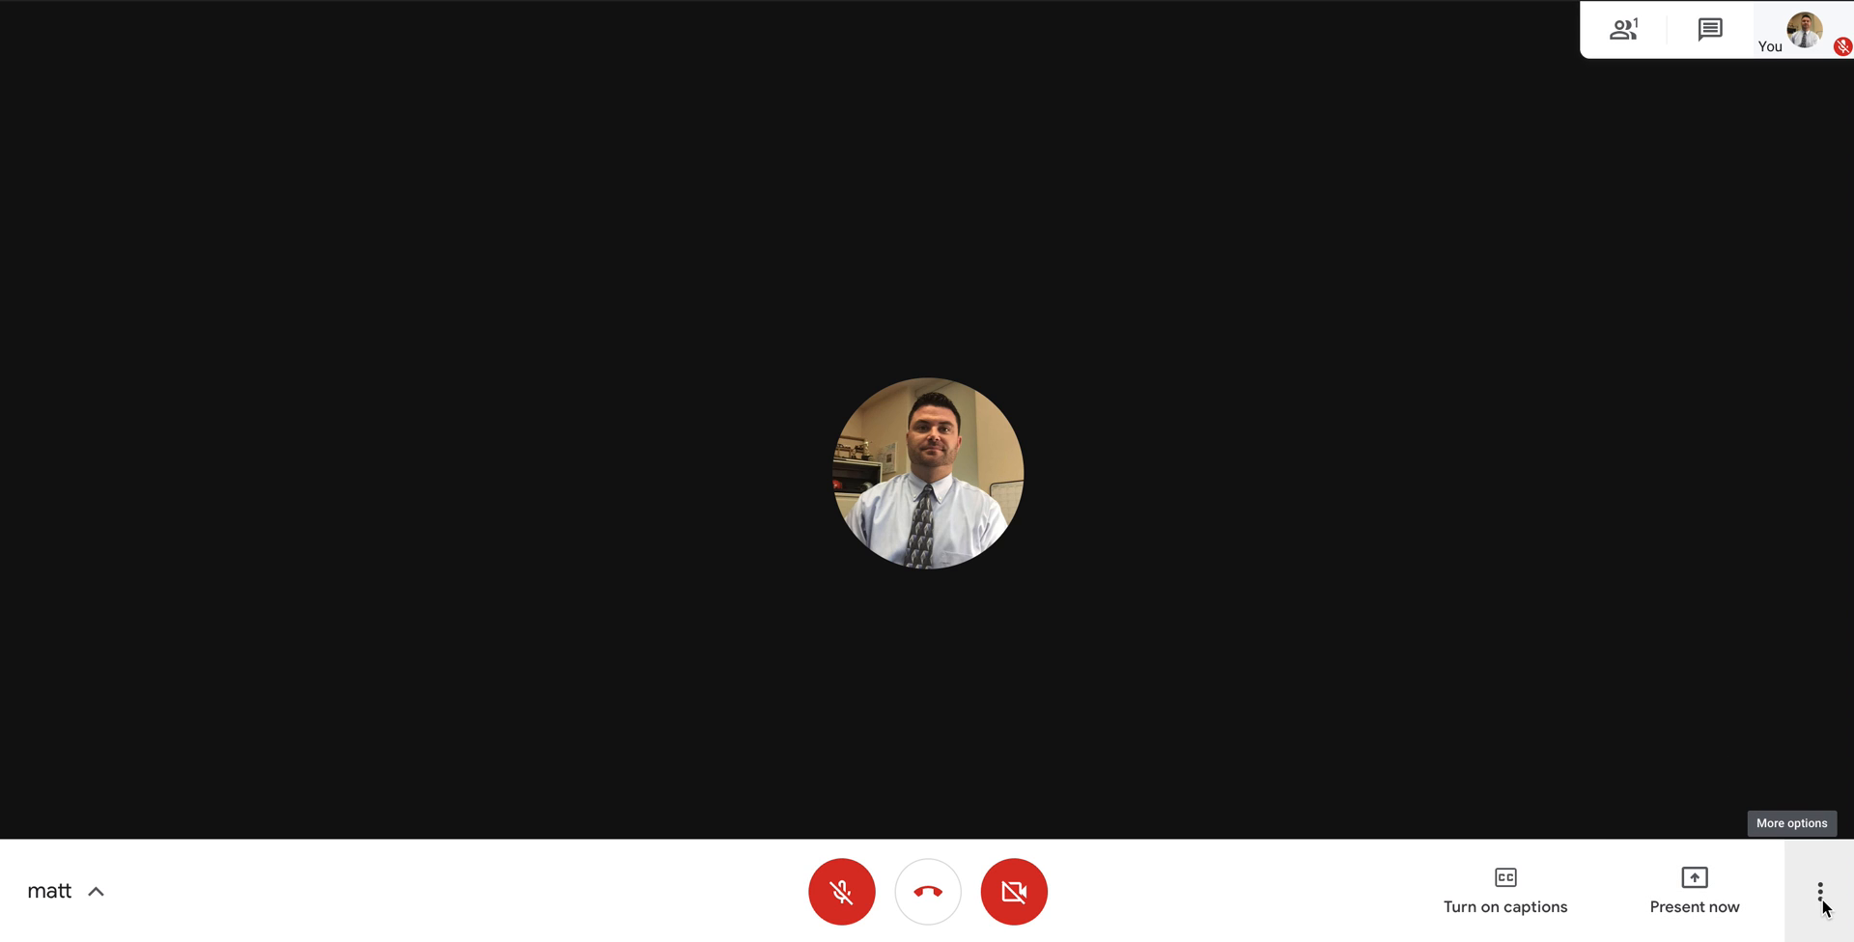
Reach Settings from More options, showing the default built-in microphone and speakers
click(1821, 892)
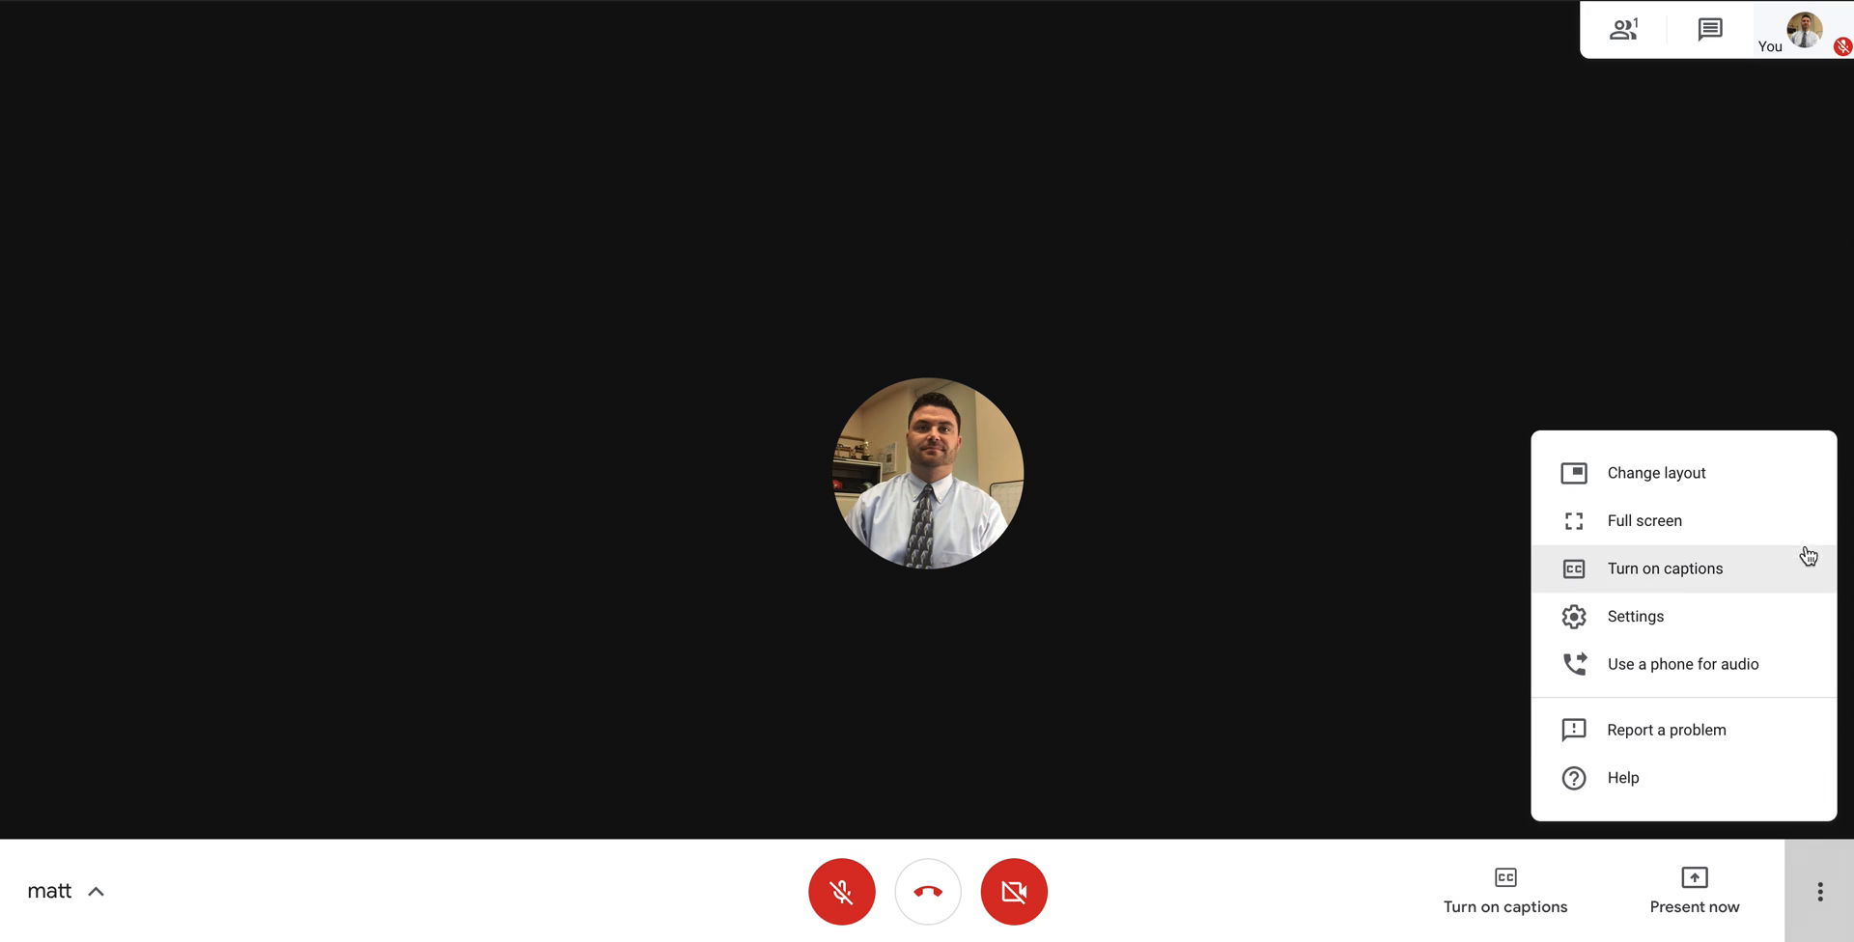
mouse_move(1659, 473)
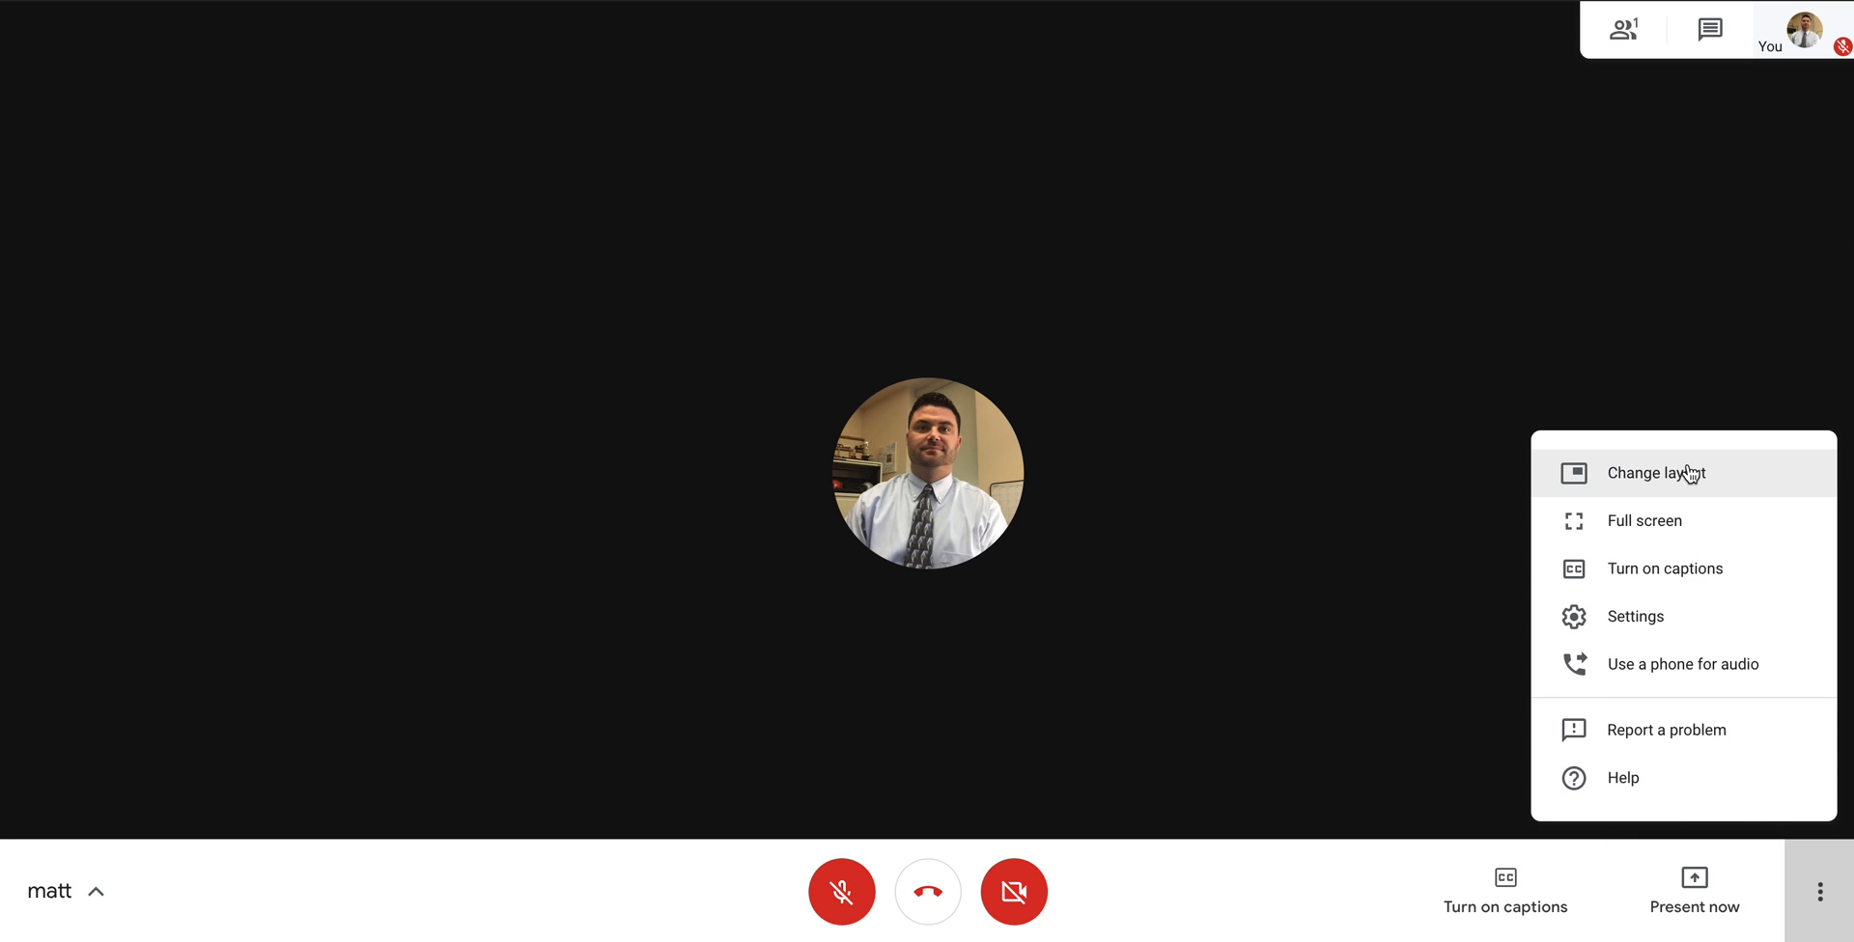
mouse_move(1657, 624)
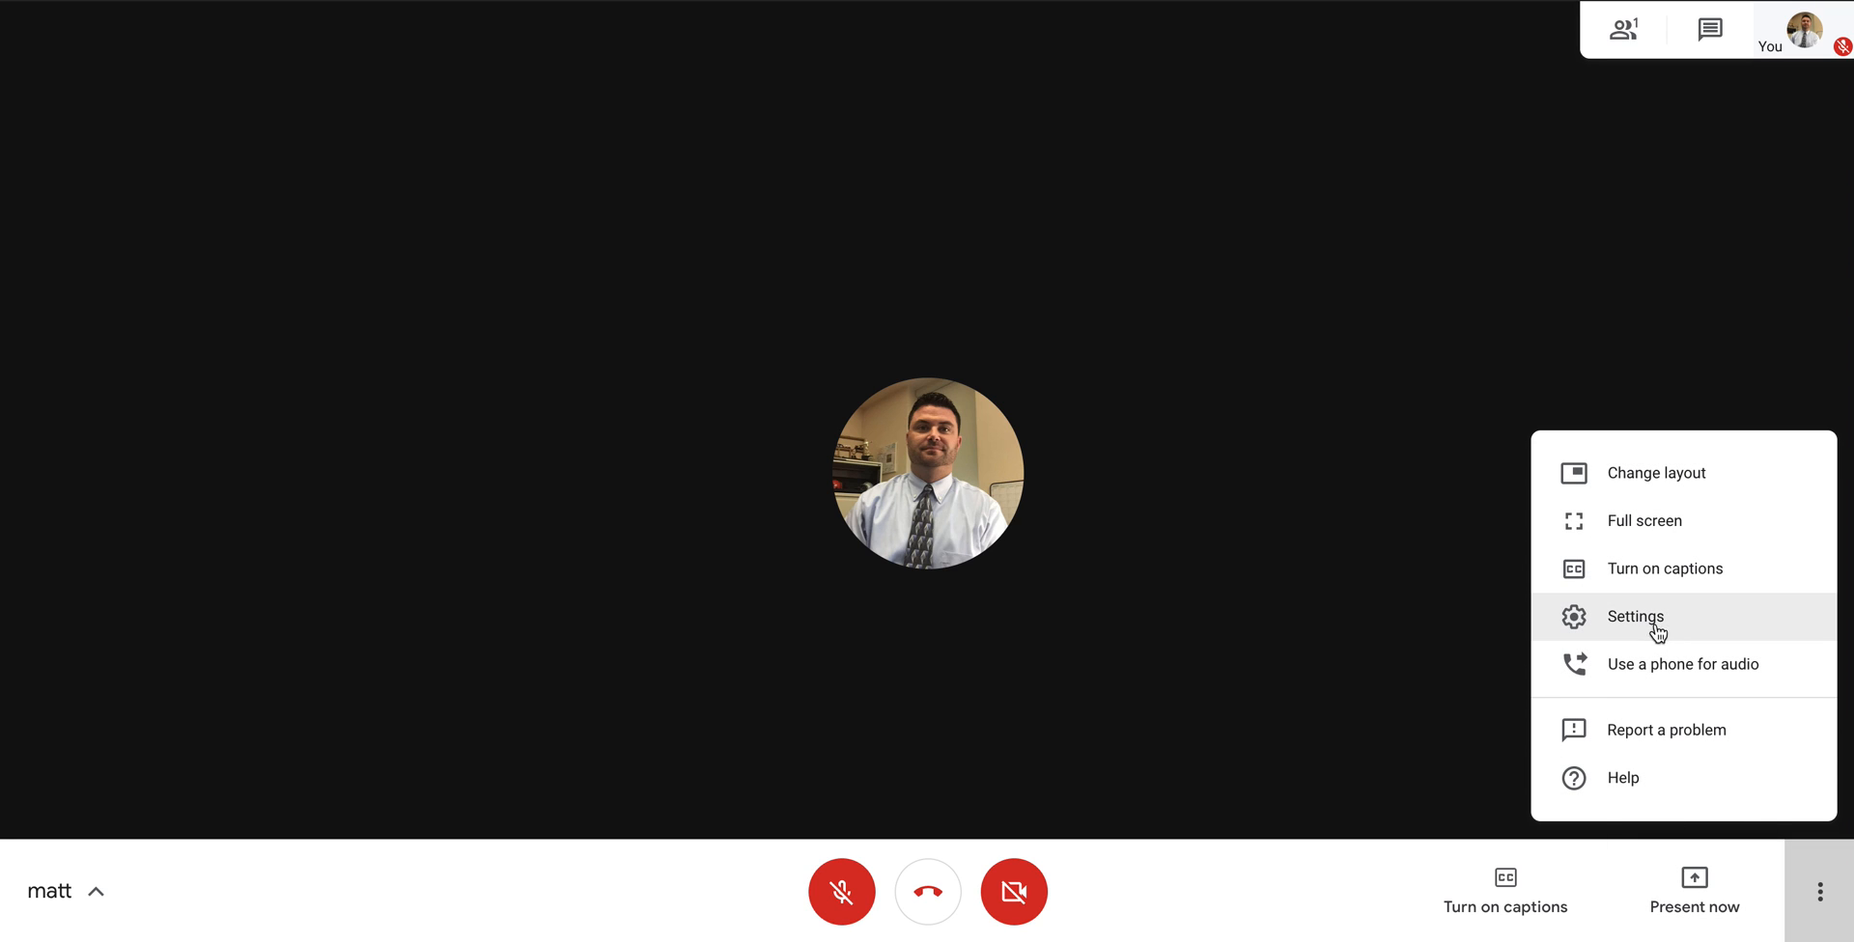
click(1636, 616)
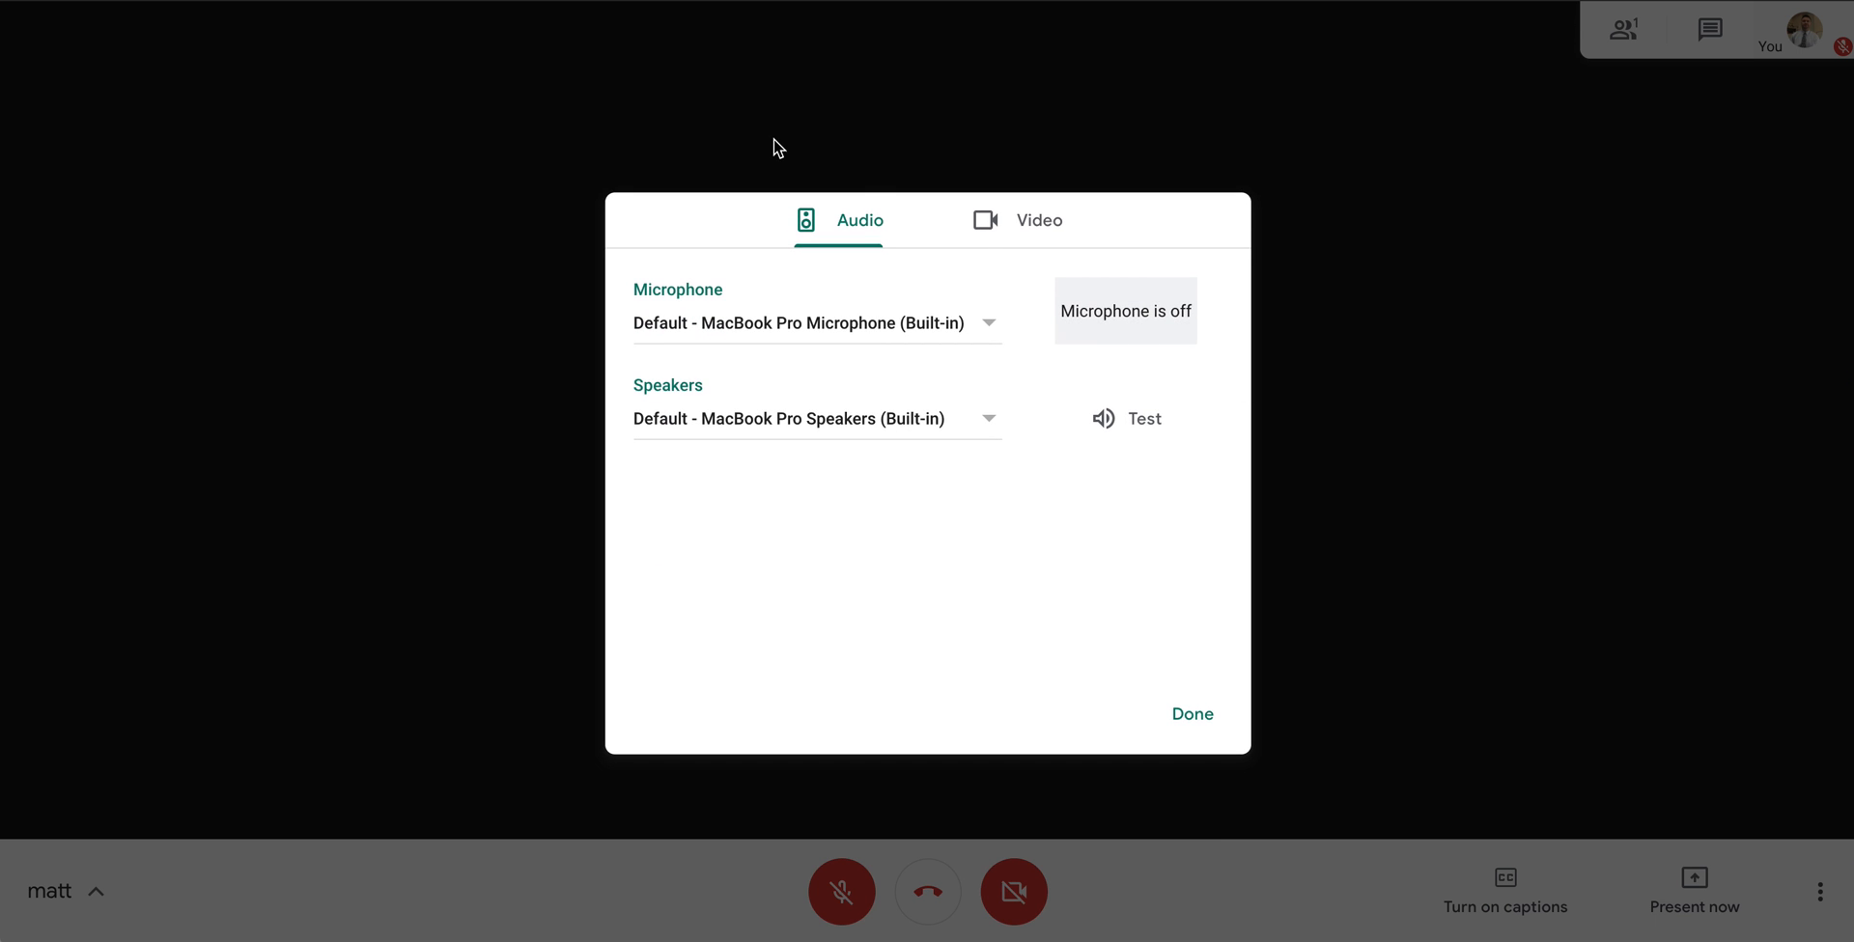
mouse_move(1112, 326)
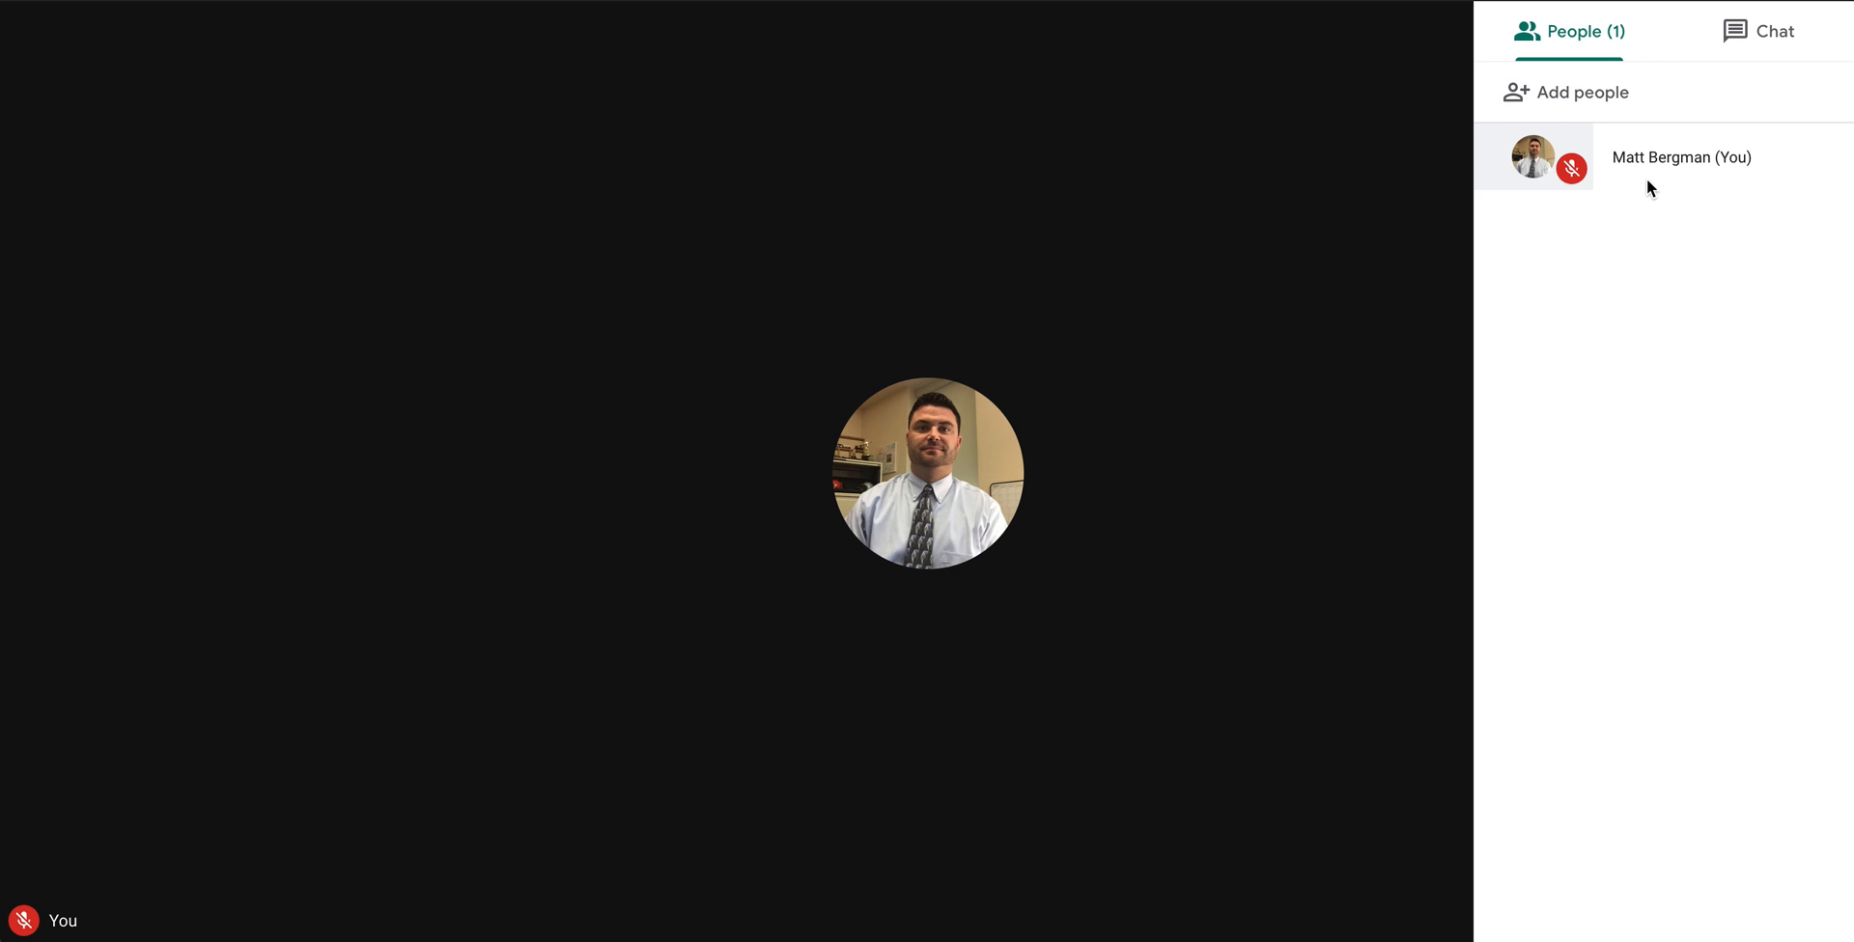
mouse_move(1645, 243)
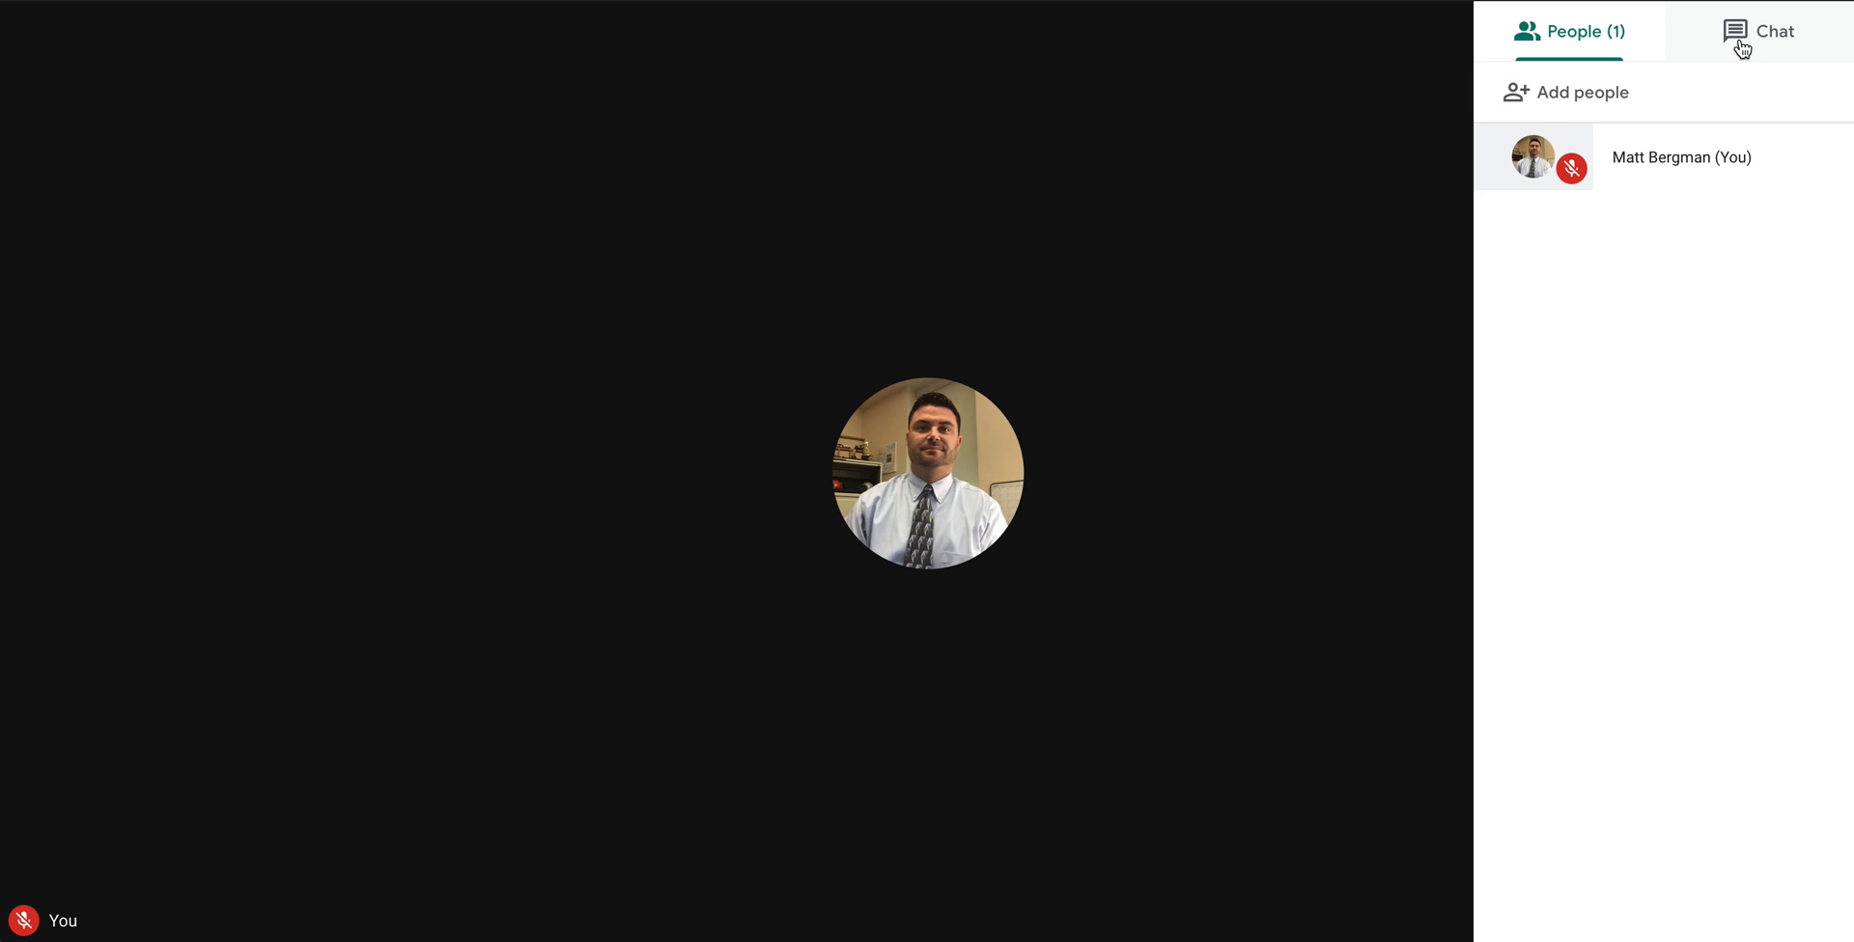
mouse_move(1755, 44)
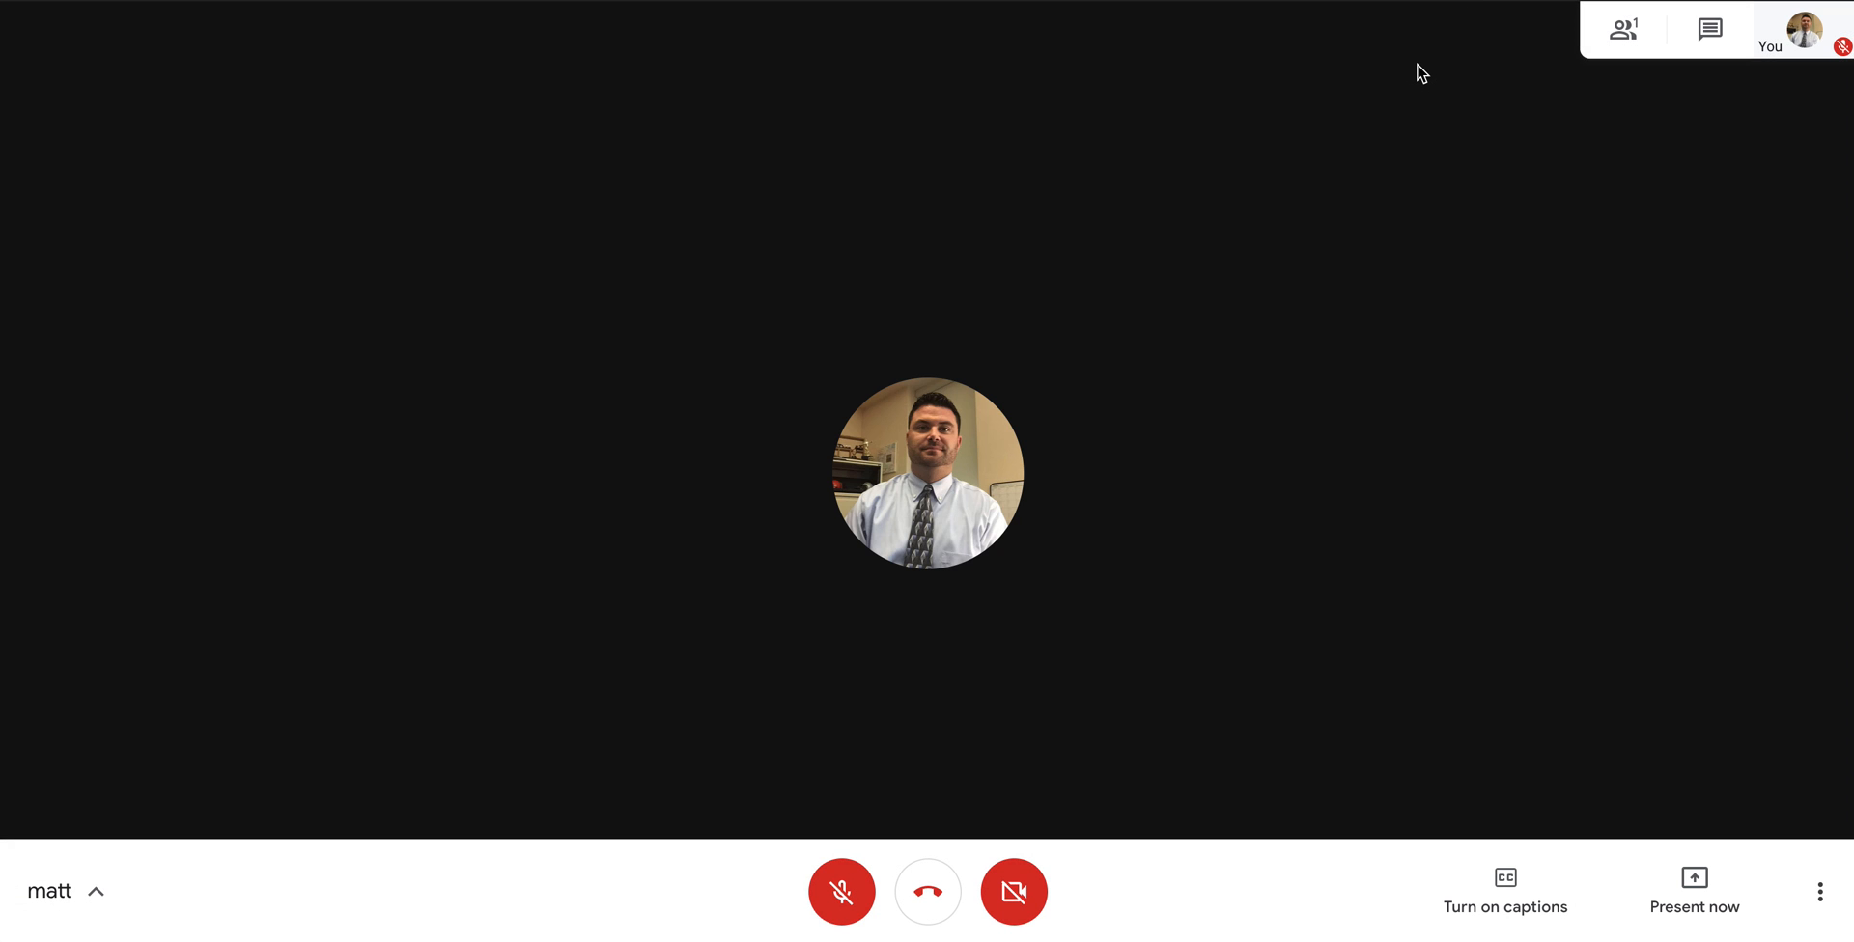
mouse_move(1408, 56)
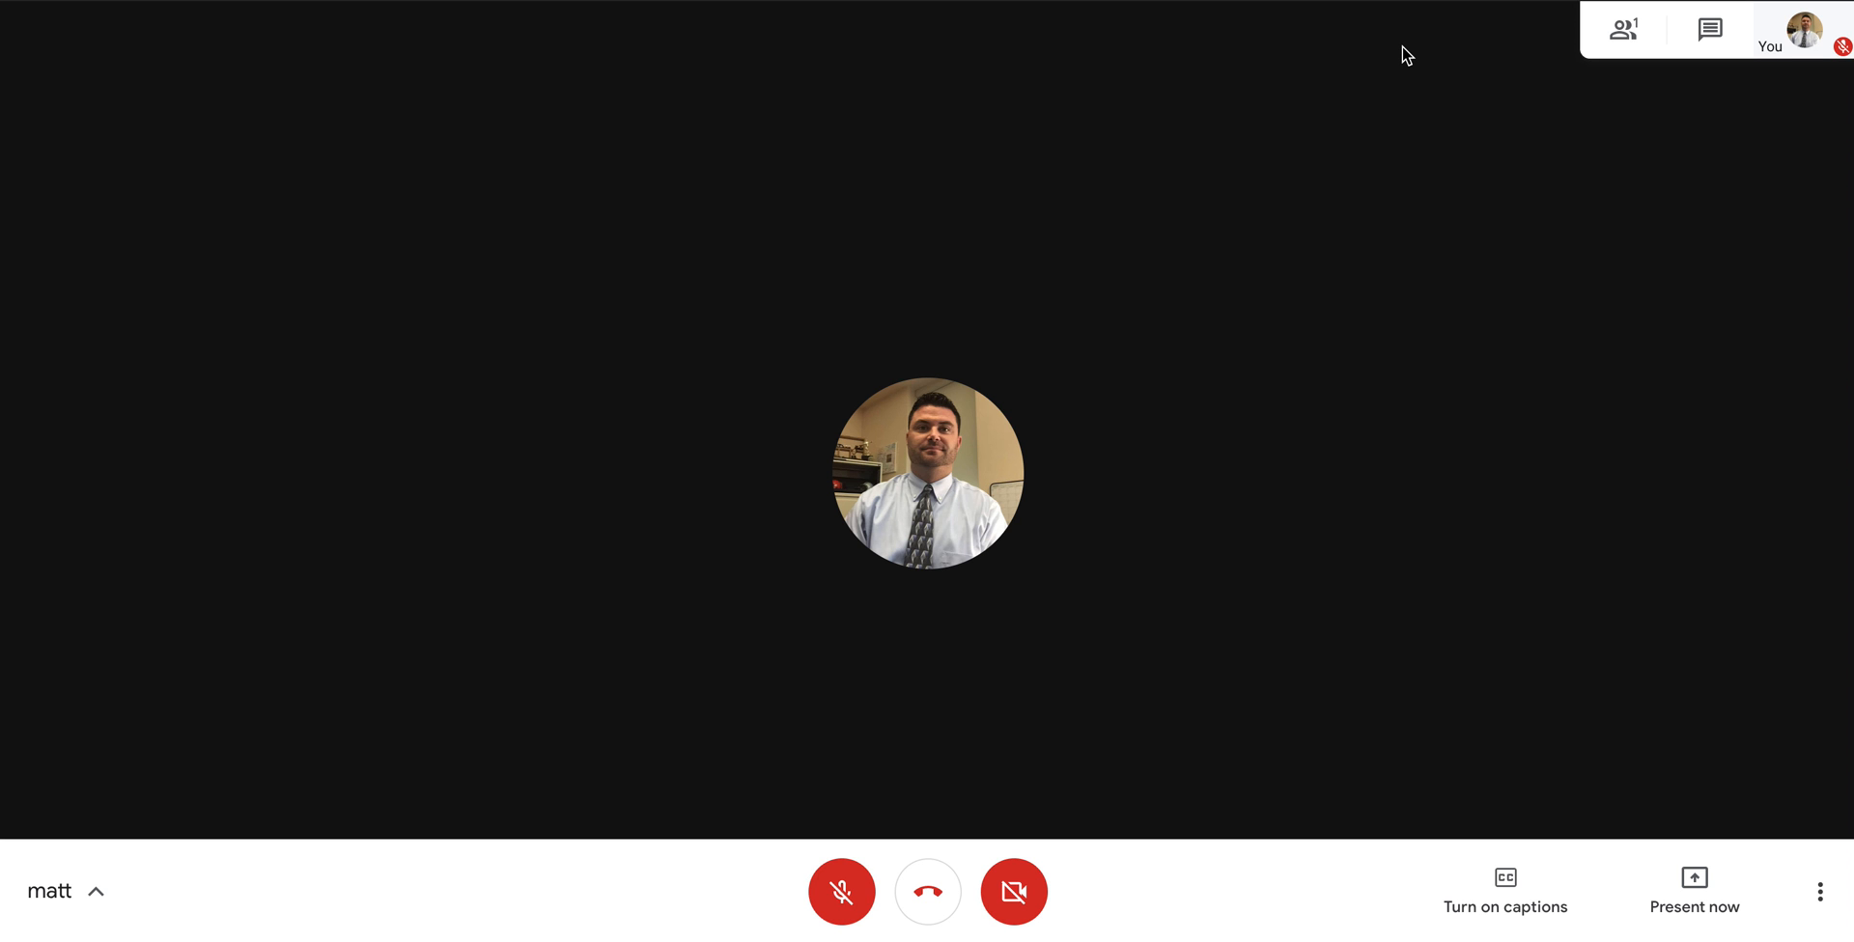